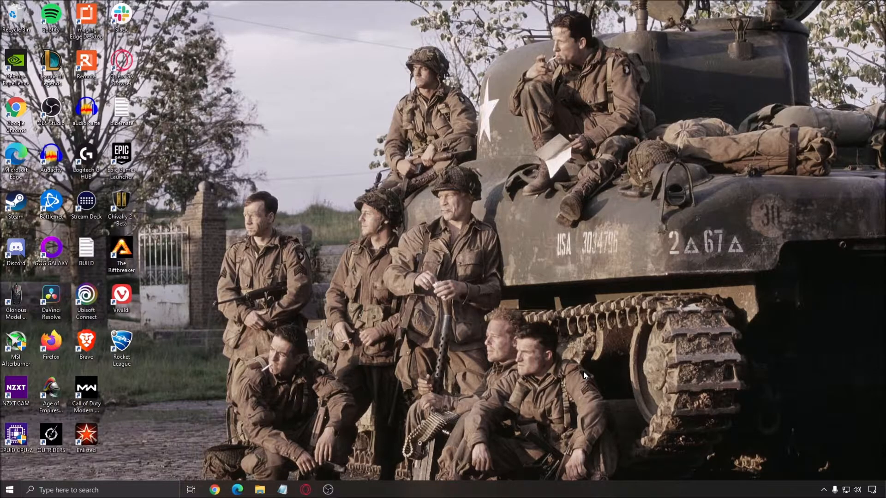
{"action": "mouse_move", "coordinate": [520, 334]}
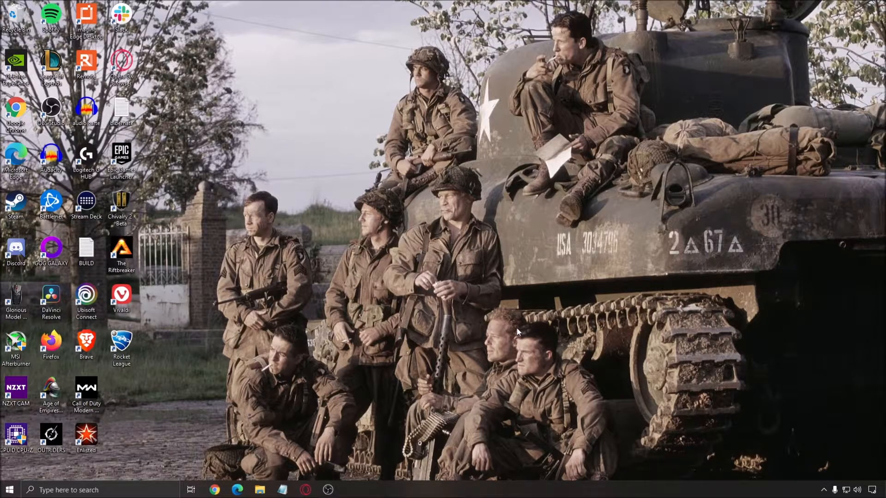
{"action": "mouse_move", "coordinate": [523, 329]}
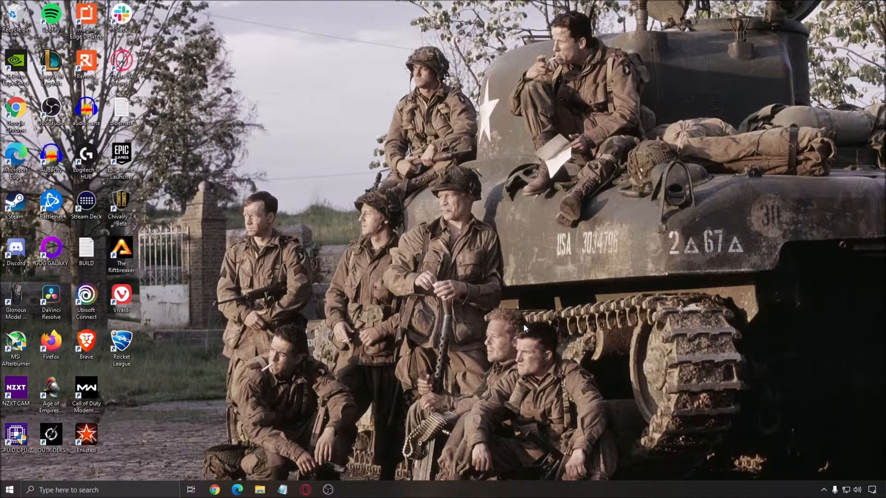
{"action": "mouse_move", "coordinate": [518, 330]}
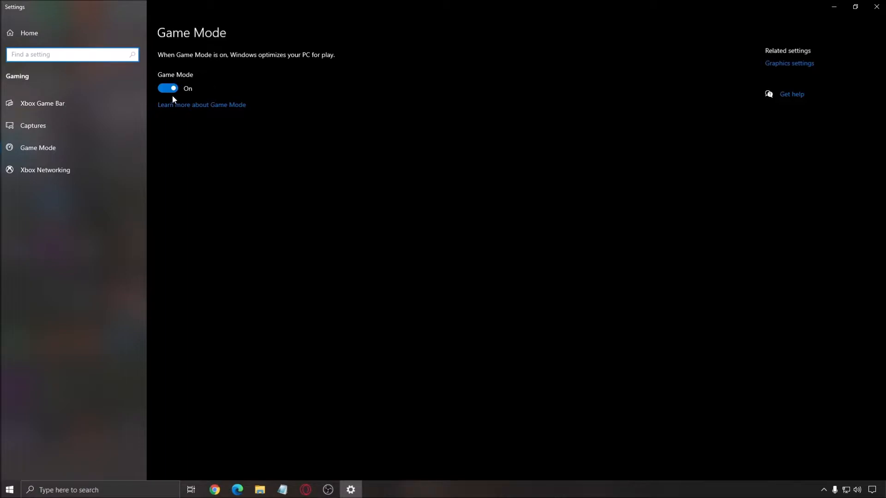
{"action": "mouse_move", "coordinate": [381, 265]}
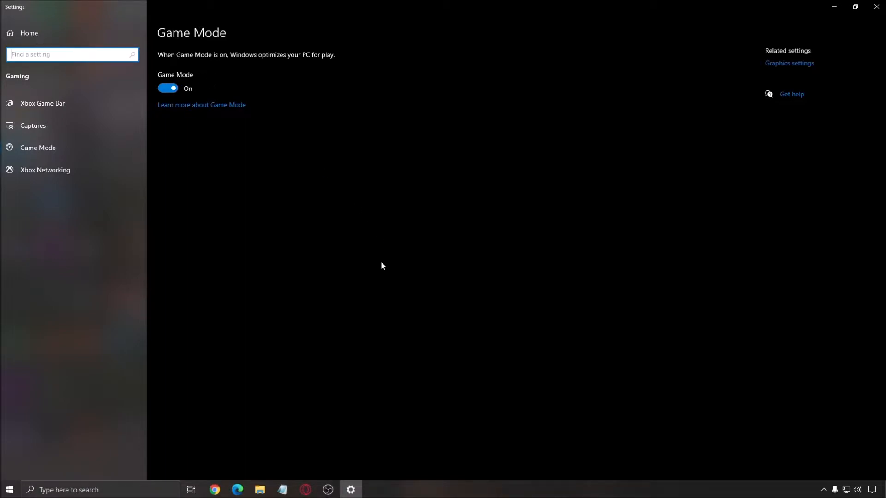
{"action": "mouse_move", "coordinate": [348, 247]}
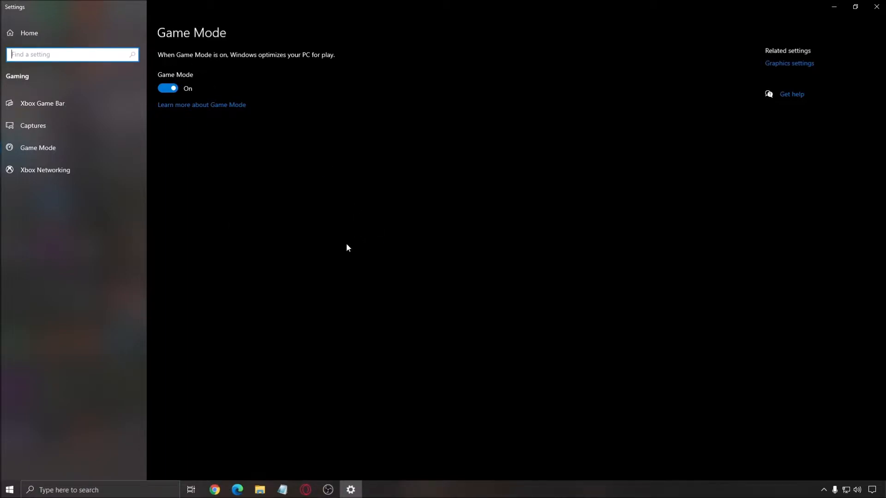
{"action": "mouse_move", "coordinate": [361, 234]}
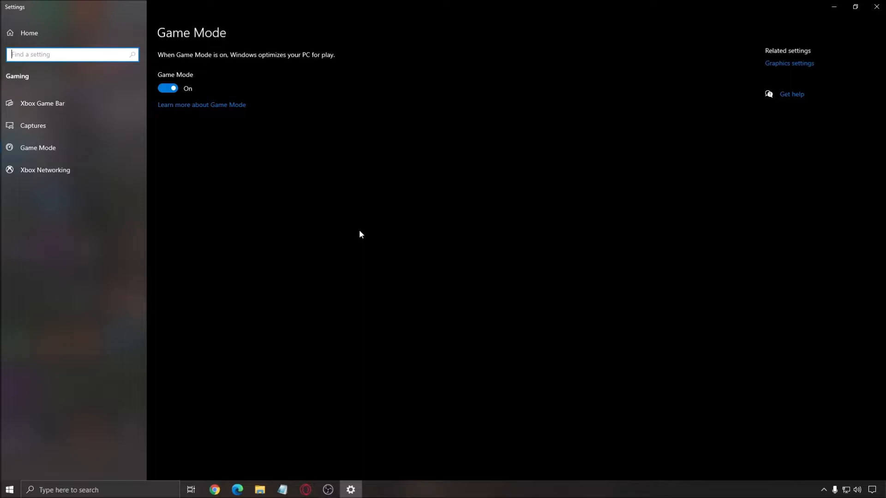
- Go to the Xbox Game Bar settings page, where Game Bar is Off
{"action": "left_click", "coordinate": [43, 103]}
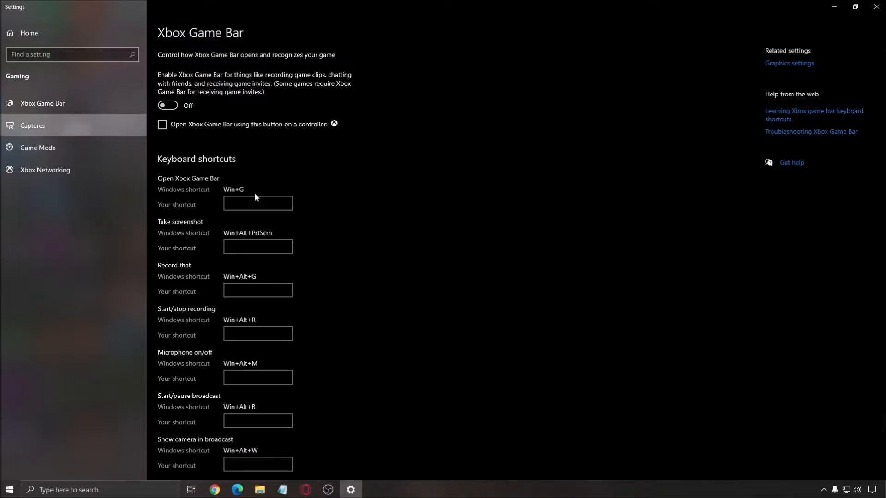
- Go to the Captures page, with background recording and recorded audio Off
{"action": "left_click", "coordinate": [33, 125]}
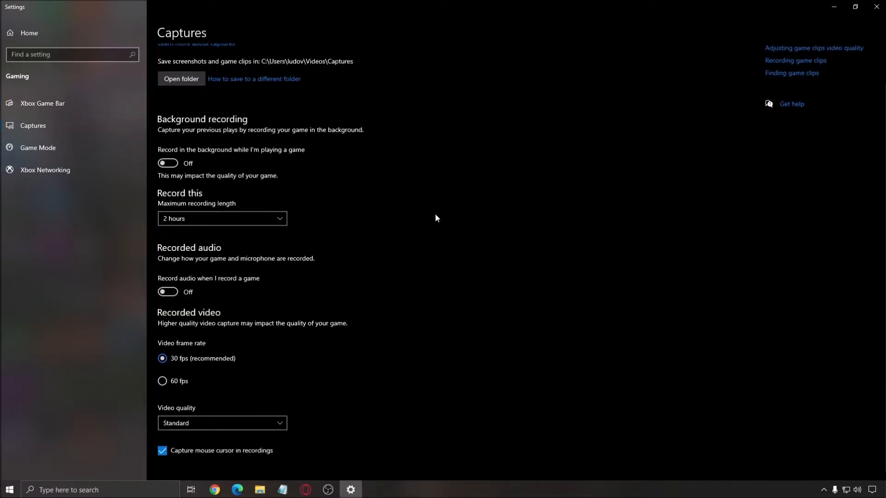
{"action": "mouse_move", "coordinate": [218, 256]}
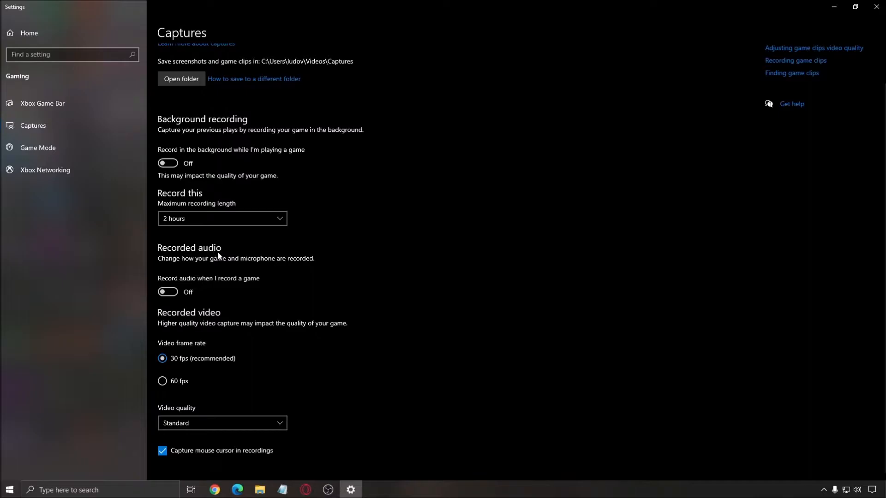
{"action": "mouse_move", "coordinate": [874, 7]}
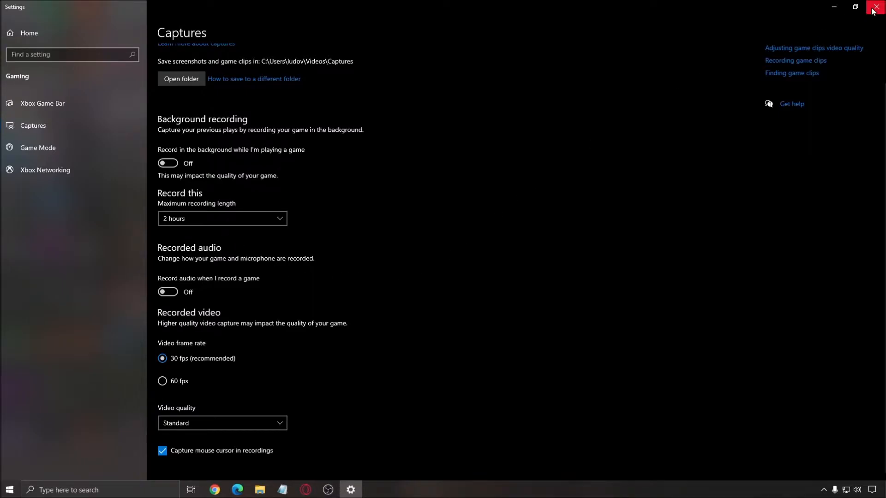
- Close Settings and reopen Graphics settings with hardware-accelerated GPU scheduling On
{"action": "left_click", "coordinate": [876, 6]}
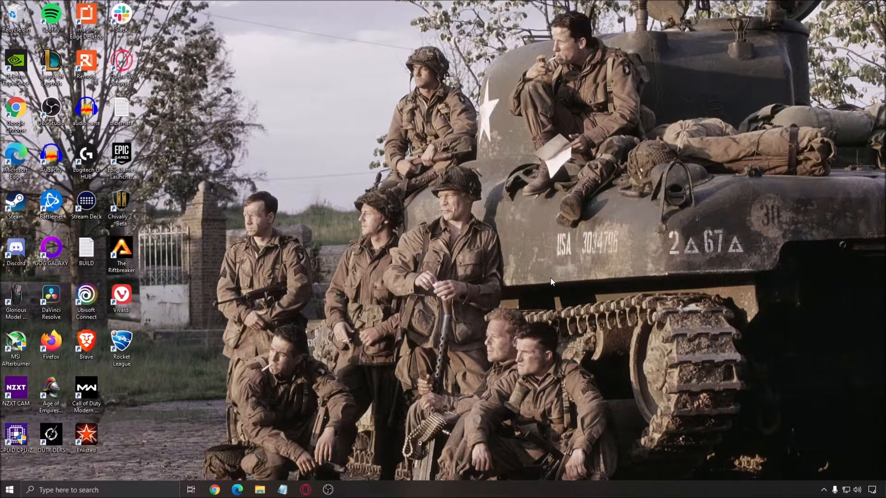
{"action": "mouse_move", "coordinate": [217, 436]}
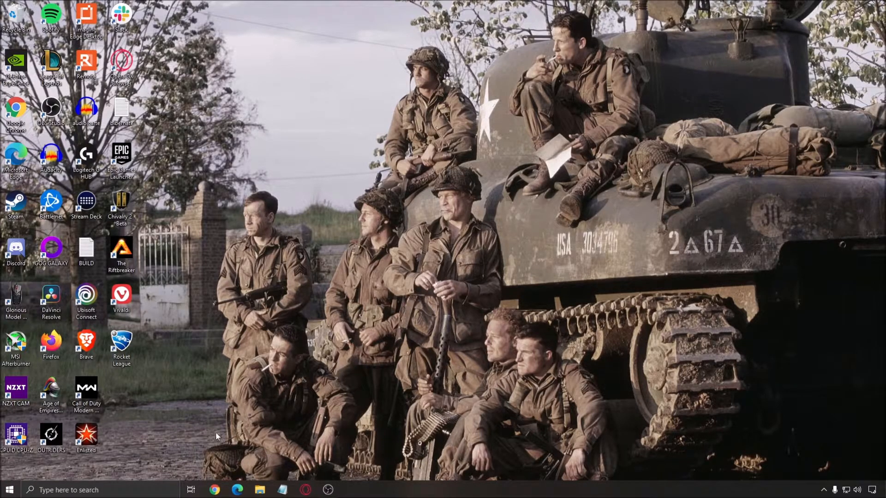
{"action": "left_click", "coordinate": [351, 490]}
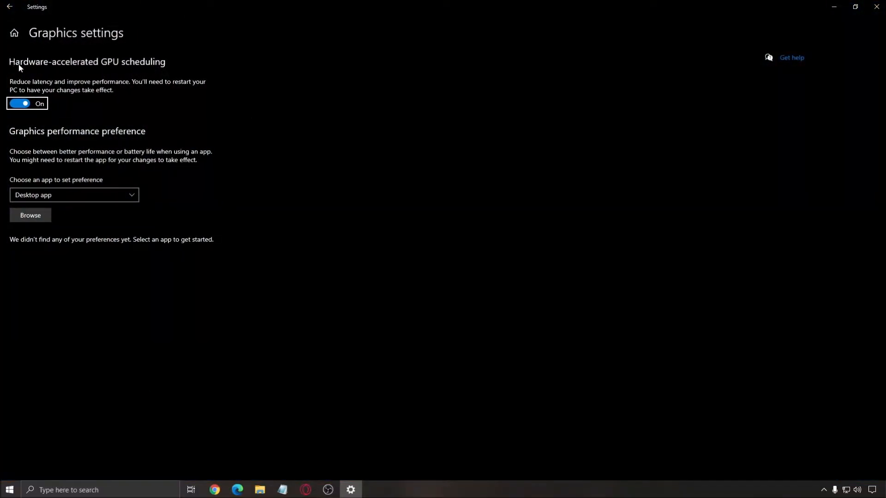
{"action": "mouse_move", "coordinate": [150, 67]}
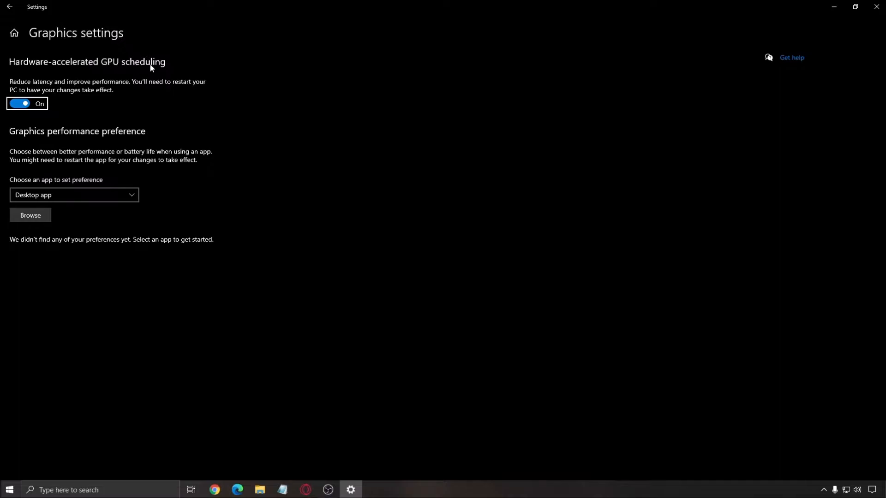
{"action": "mouse_move", "coordinate": [467, 98]}
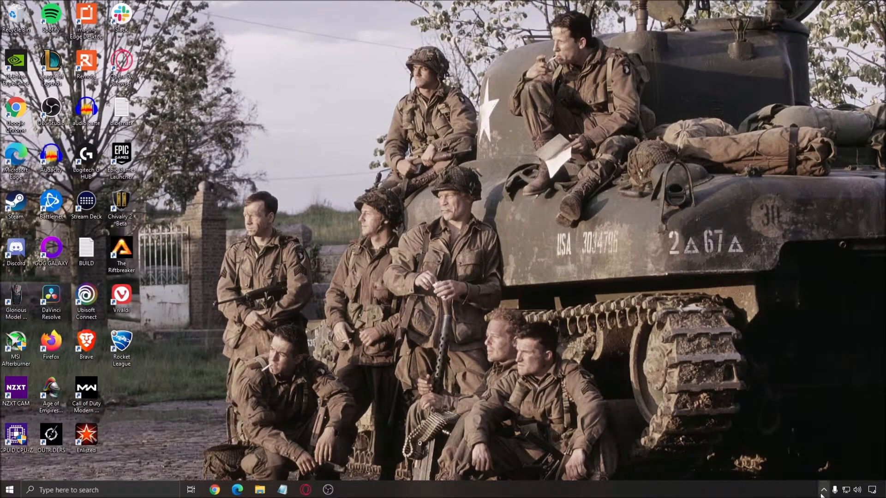
- Show the hidden system-tray icons to reach the NVIDIA icon
{"action": "left_click", "coordinate": [823, 490]}
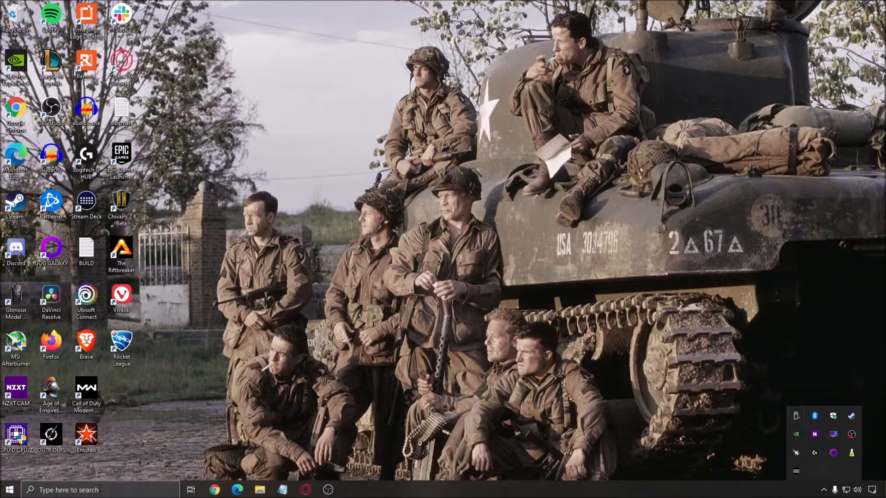
{"action": "mouse_move", "coordinate": [535, 355]}
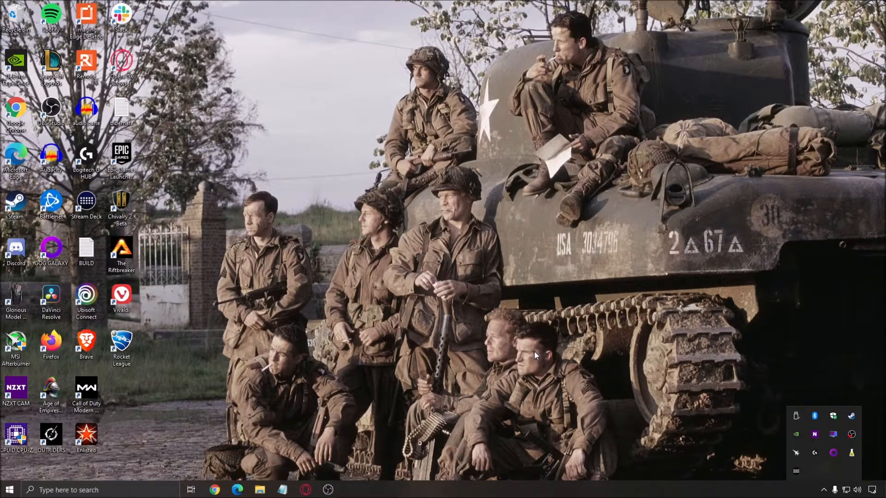
{"action": "mouse_move", "coordinate": [722, 399]}
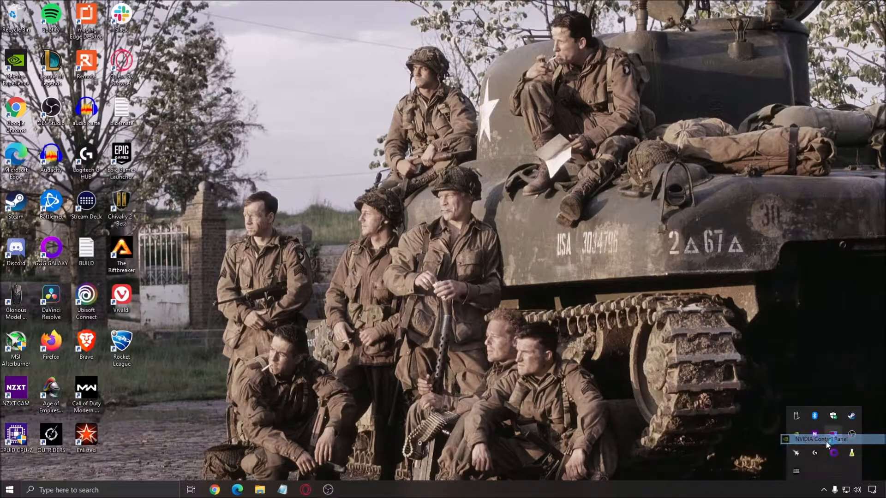
- In NVIDIA Control Panel global 3D settings, set Power management mode to Prefer maximum performance
{"action": "left_click", "coordinate": [819, 439]}
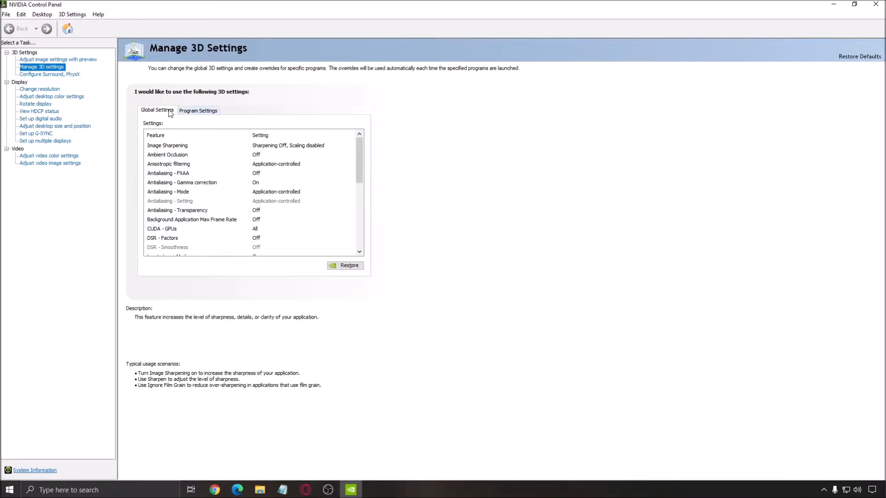
{"action": "scroll", "scroll_direction": "down", "scroll_amount": 3}
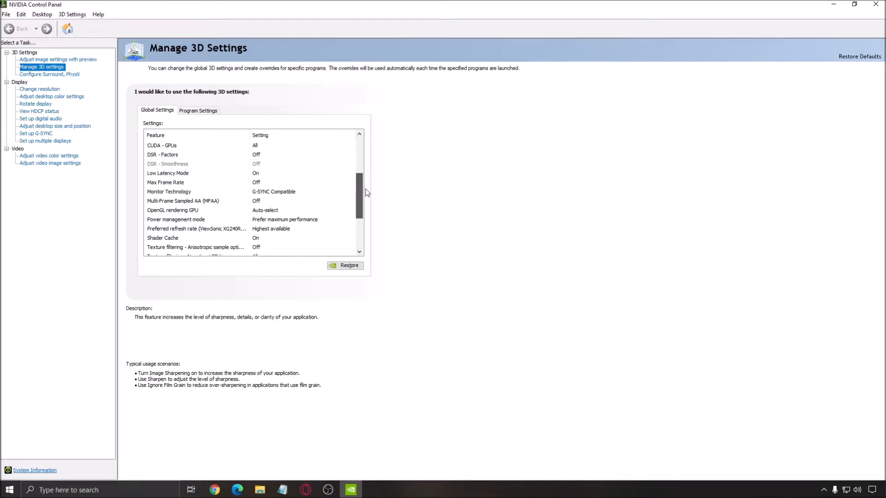
{"action": "scroll", "scroll_direction": "down", "scroll_amount": 3}
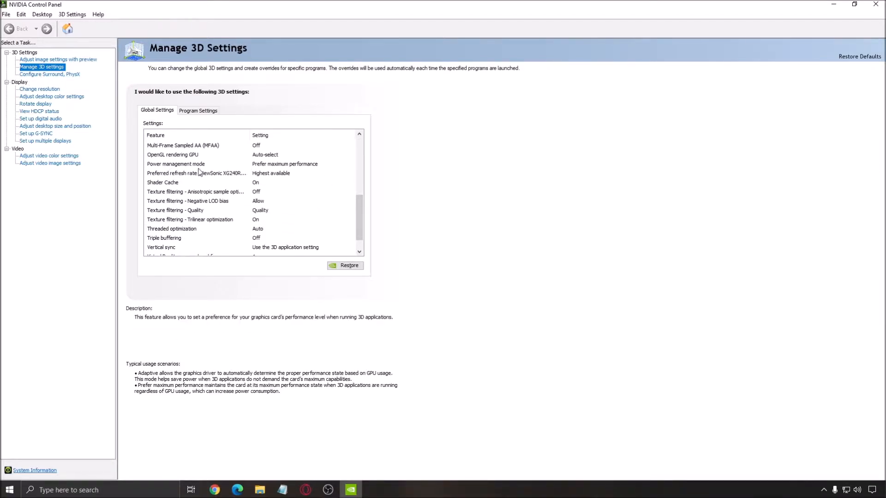
{"action": "mouse_move", "coordinate": [332, 171]}
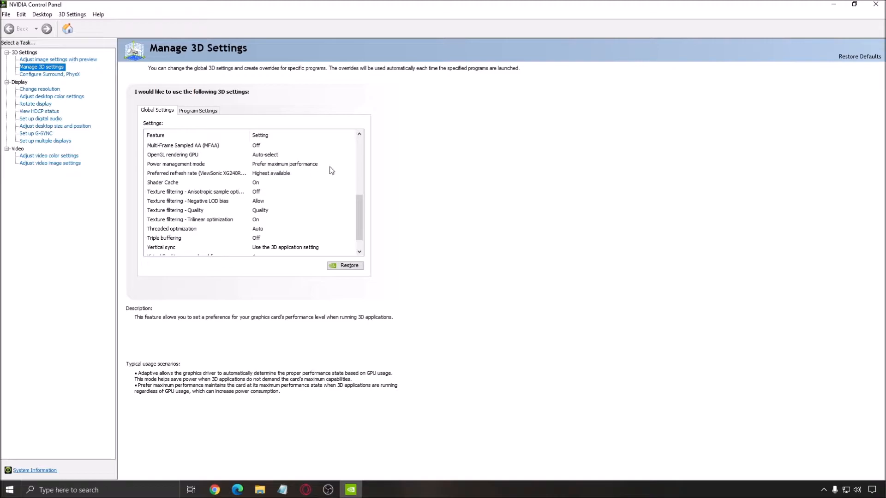
{"action": "mouse_move", "coordinate": [277, 167]}
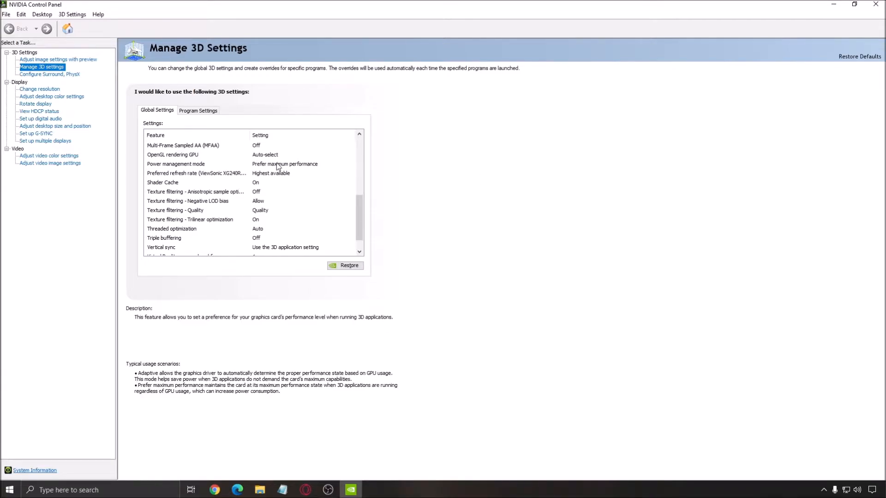
{"action": "left_click", "coordinate": [352, 165]}
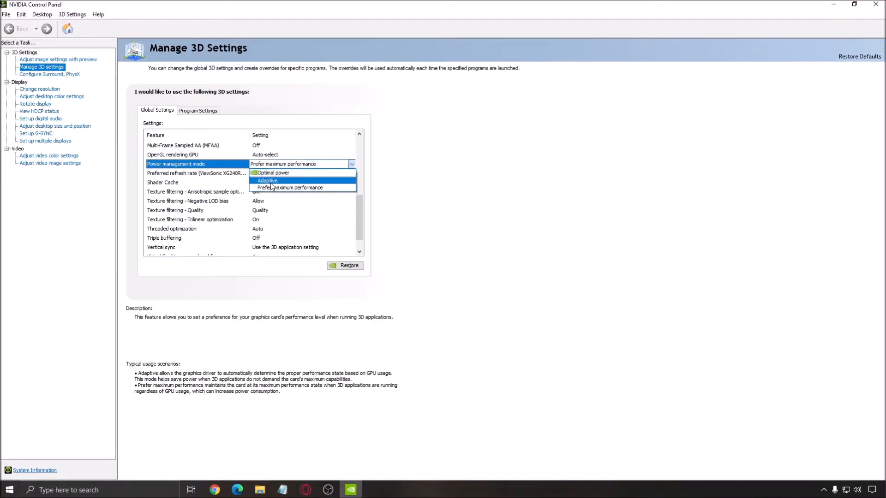
{"action": "left_click", "coordinate": [289, 187]}
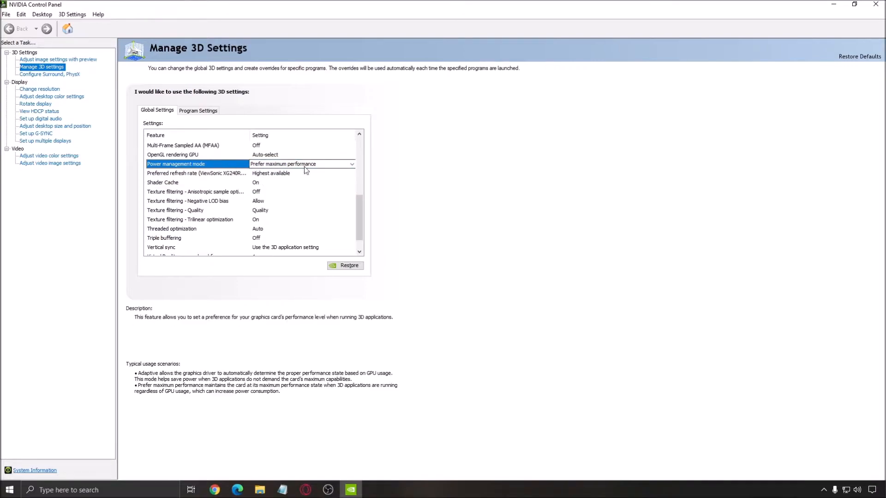
{"action": "left_click", "coordinate": [162, 182]}
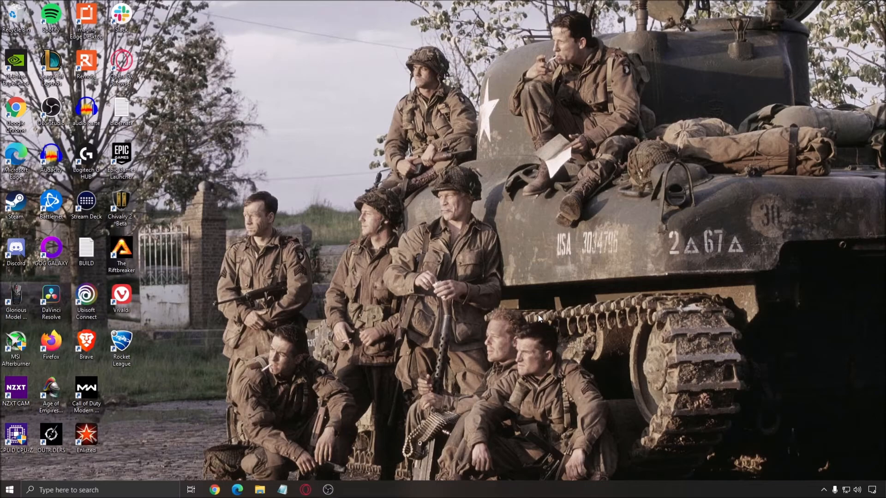
{"action": "mouse_move", "coordinate": [502, 342]}
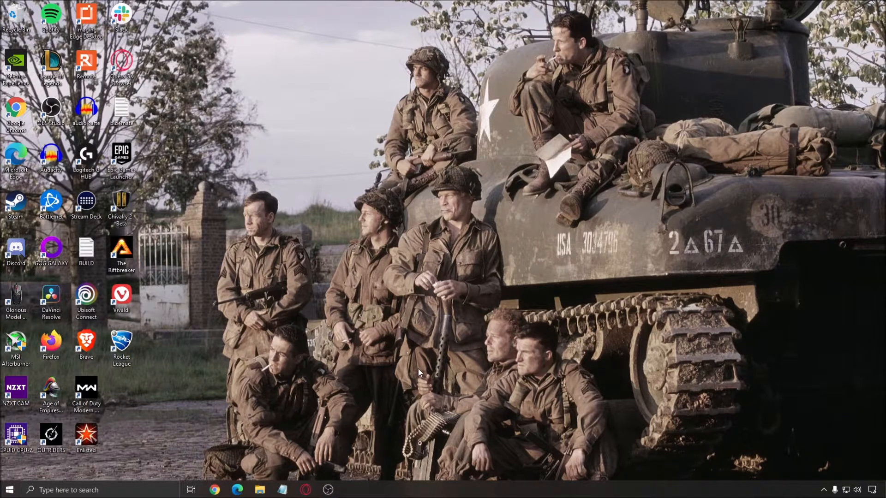
{"action": "mouse_move", "coordinate": [266, 443]}
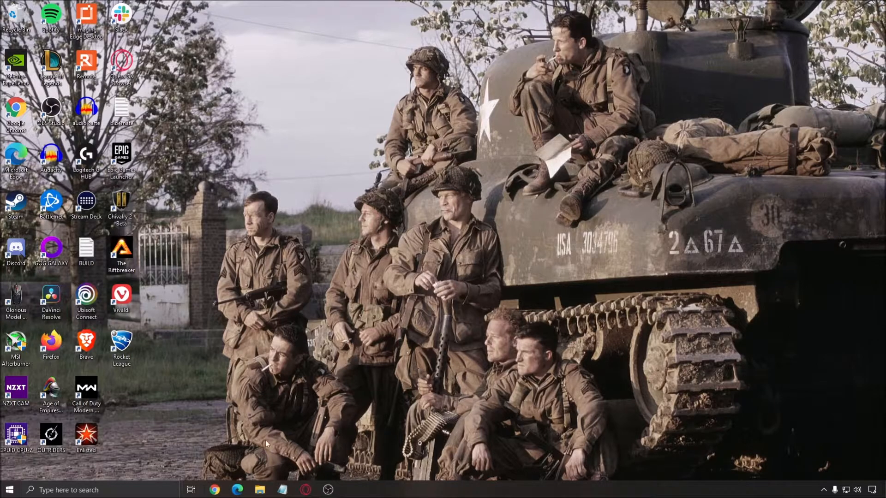
{"action": "mouse_move", "coordinate": [472, 309]}
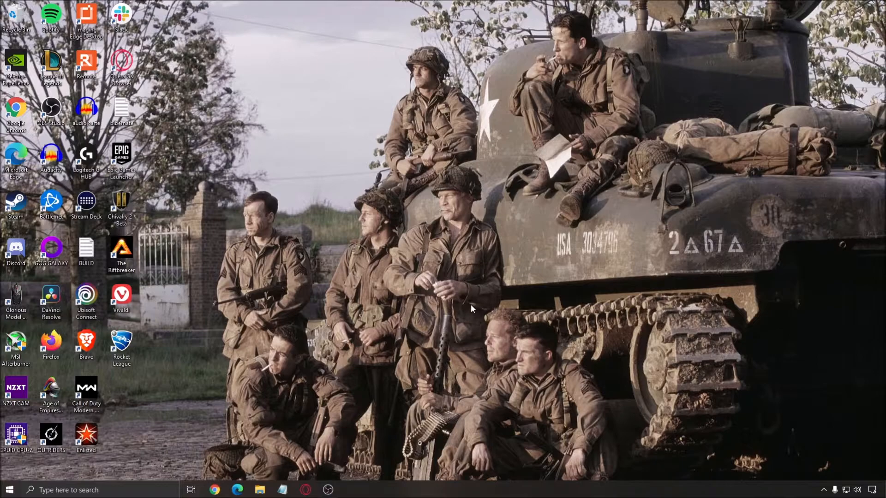
- Launch Rocket League, go to the Video settings and keep Display Mode on Fullscreen
{"action": "double_click", "coordinate": [121, 344]}
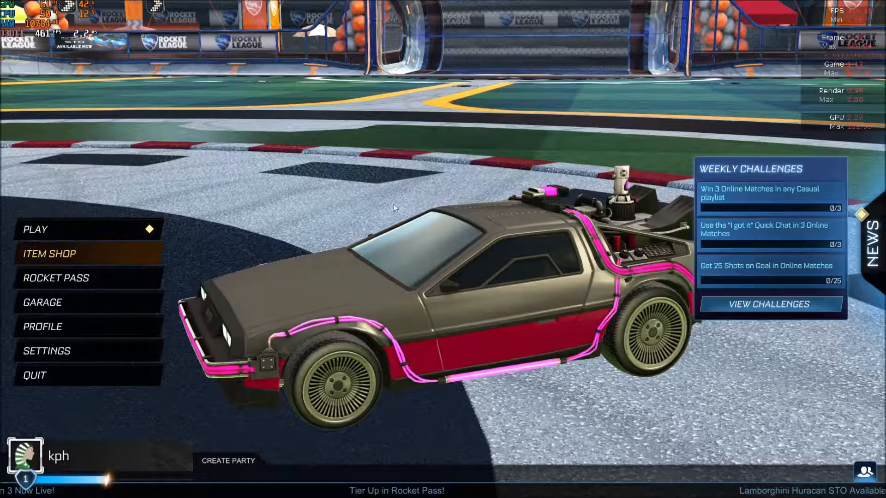
{"action": "left_click", "coordinate": [46, 350]}
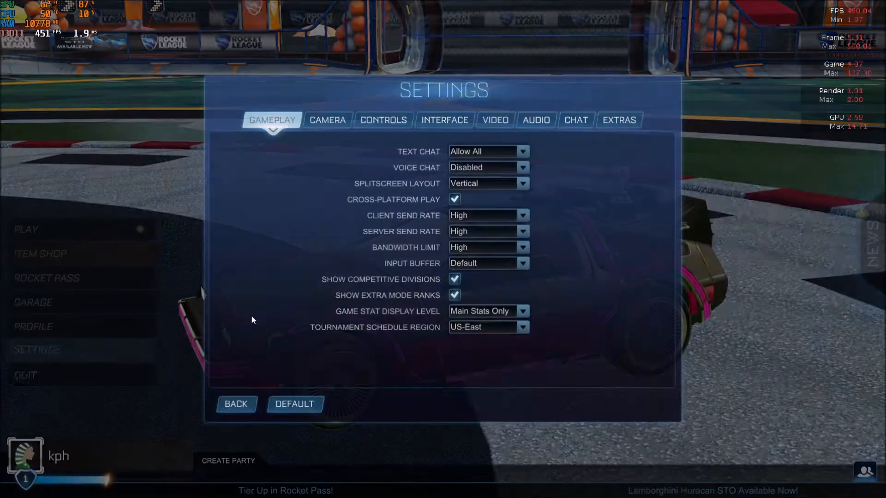
{"action": "left_click", "coordinate": [494, 120]}
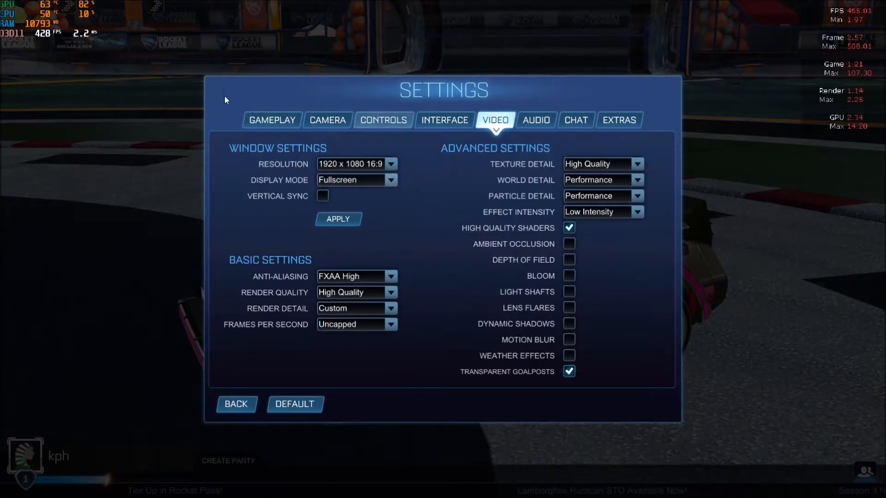
{"action": "mouse_move", "coordinate": [279, 142]}
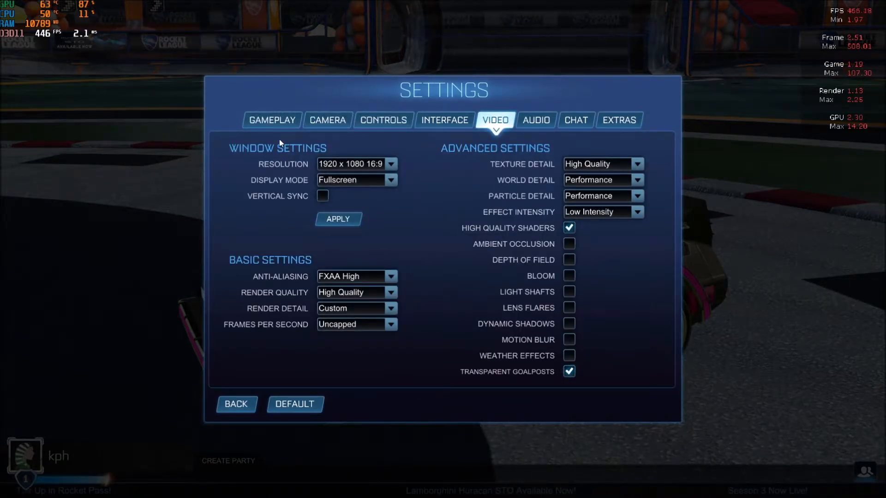
{"action": "mouse_move", "coordinate": [310, 137]}
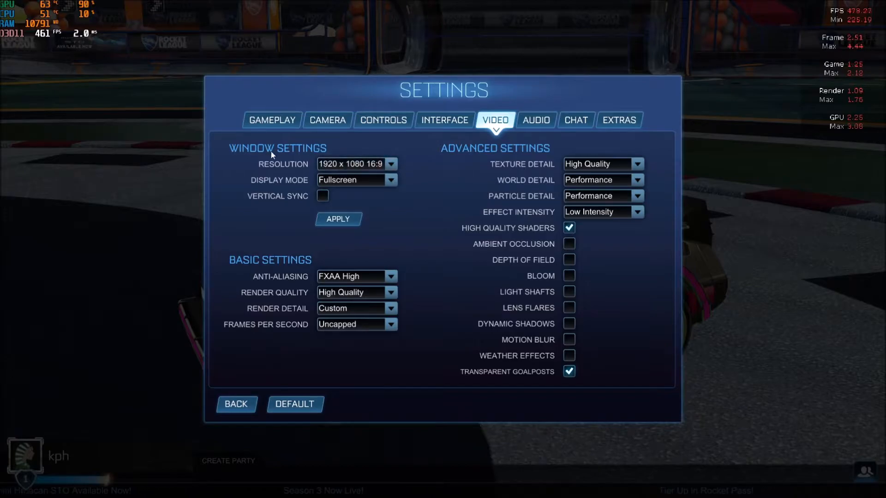
{"action": "left_click", "coordinate": [356, 180]}
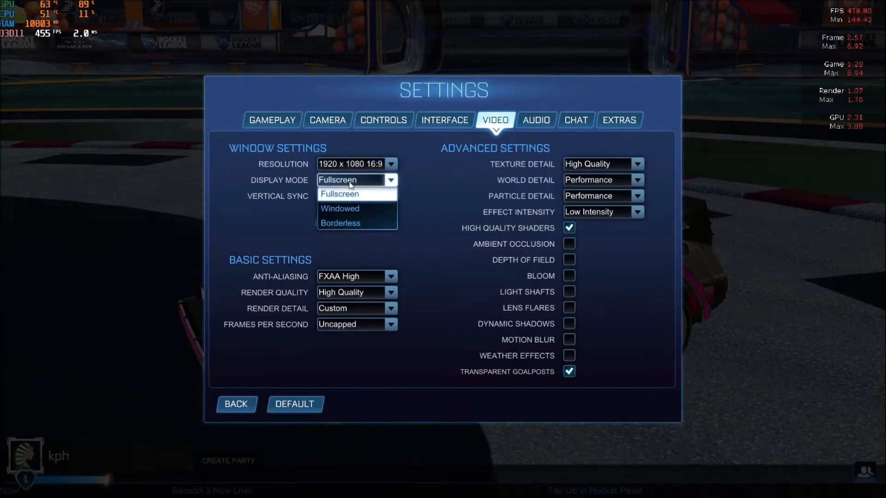
{"action": "mouse_move", "coordinate": [339, 209]}
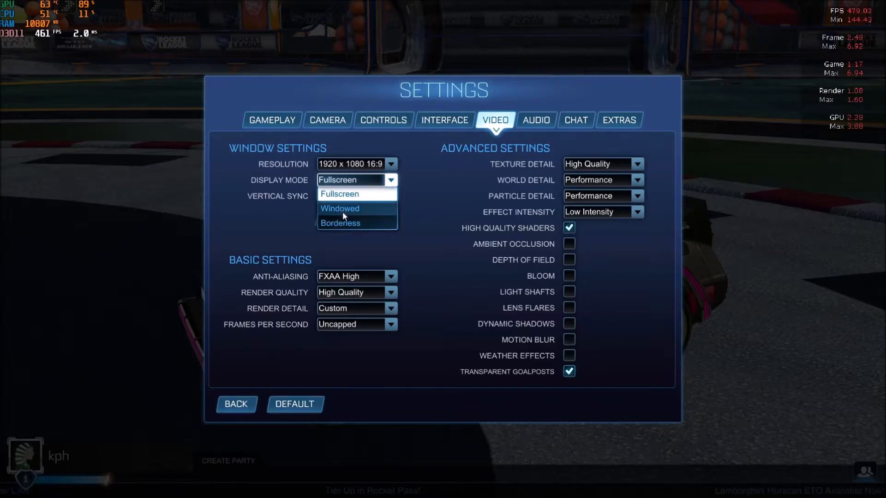
{"action": "mouse_move", "coordinate": [340, 223]}
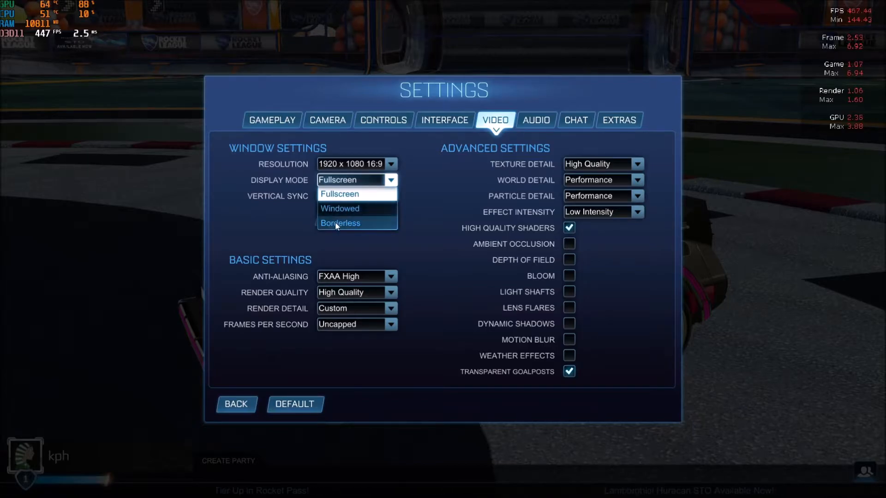
{"action": "left_click", "coordinate": [339, 194]}
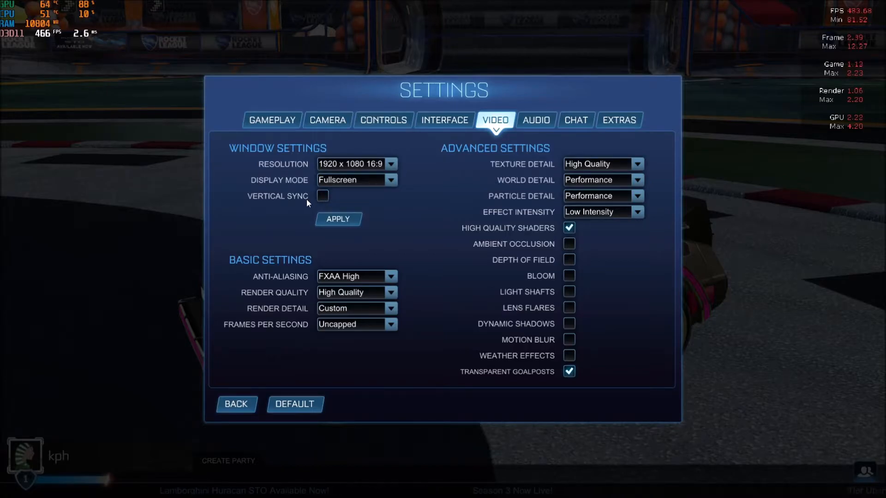
{"action": "mouse_move", "coordinate": [442, 226]}
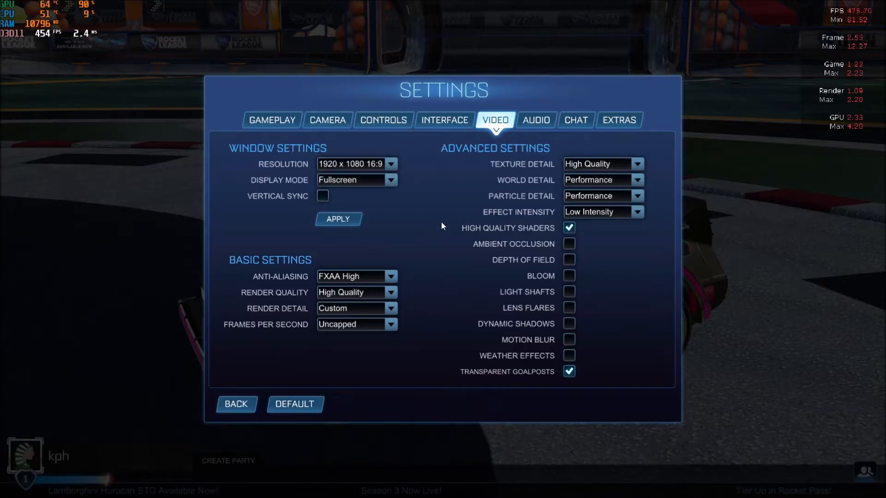
{"action": "mouse_move", "coordinate": [273, 279]}
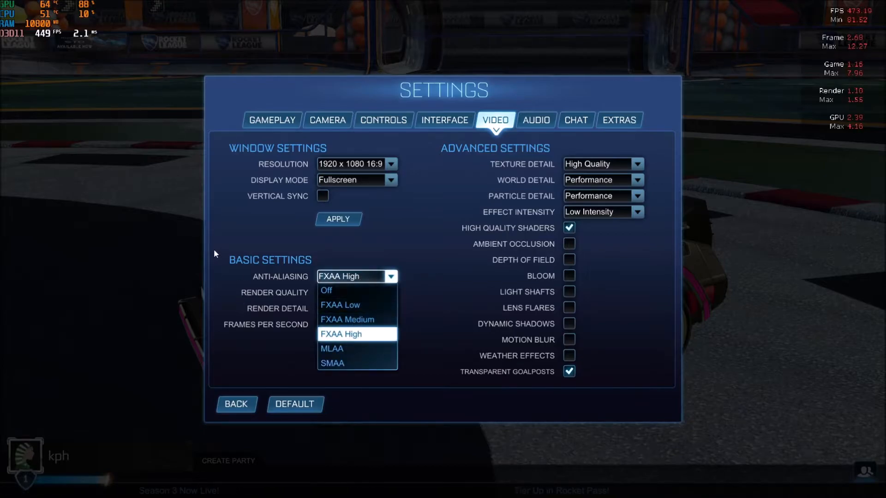
{"action": "mouse_move", "coordinate": [363, 321]}
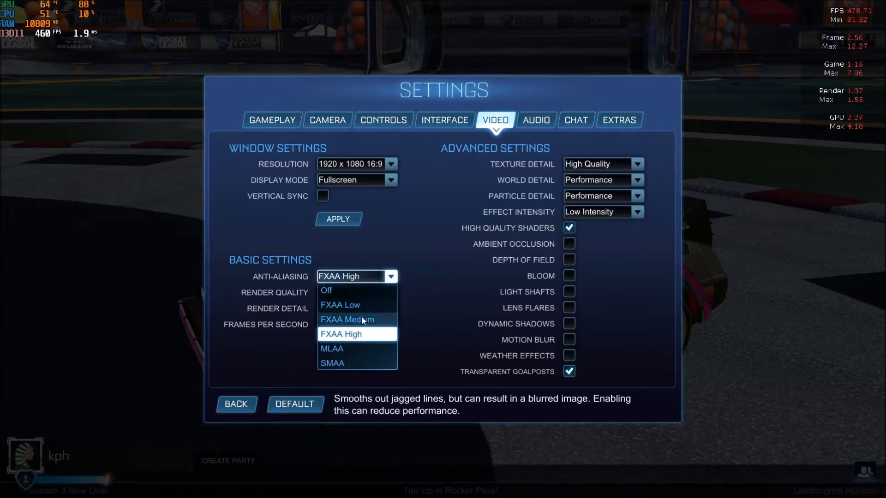
{"action": "mouse_move", "coordinate": [360, 305]}
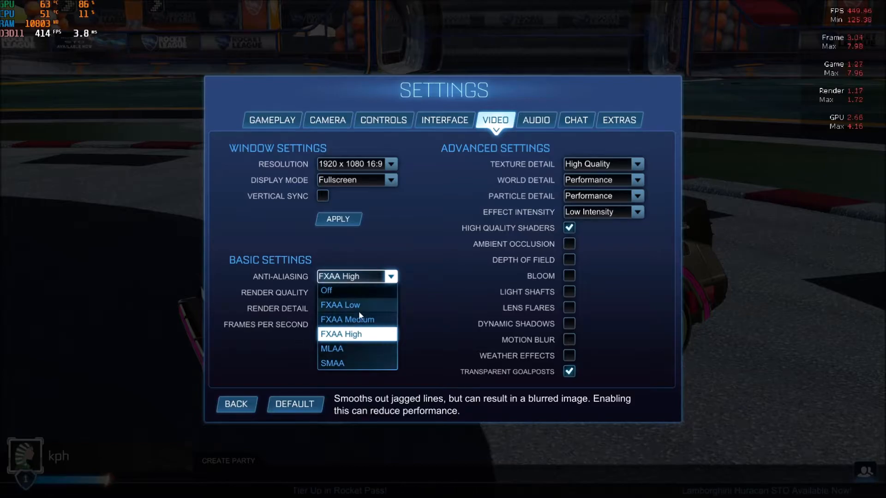
{"action": "mouse_move", "coordinate": [338, 343]}
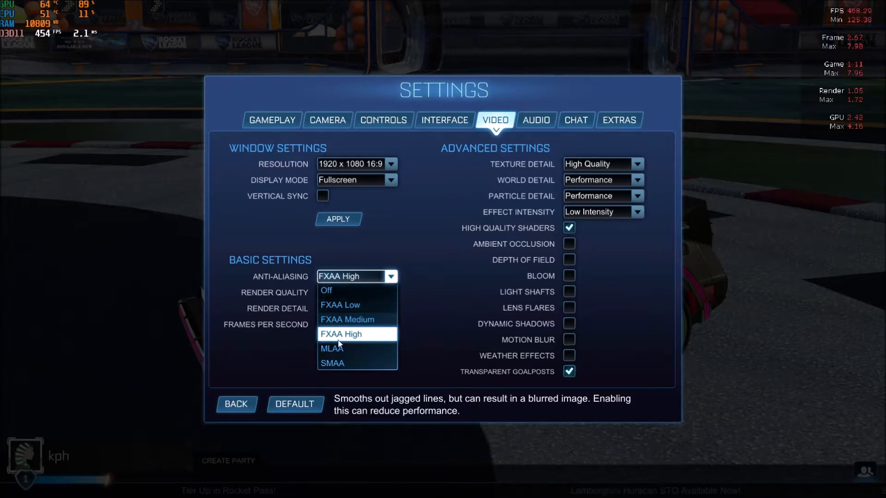
{"action": "mouse_move", "coordinate": [338, 290]}
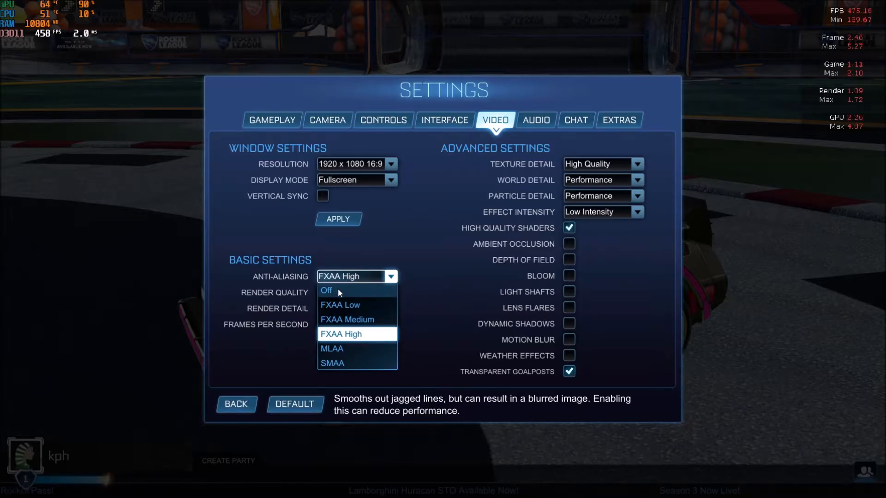
{"action": "mouse_move", "coordinate": [346, 334]}
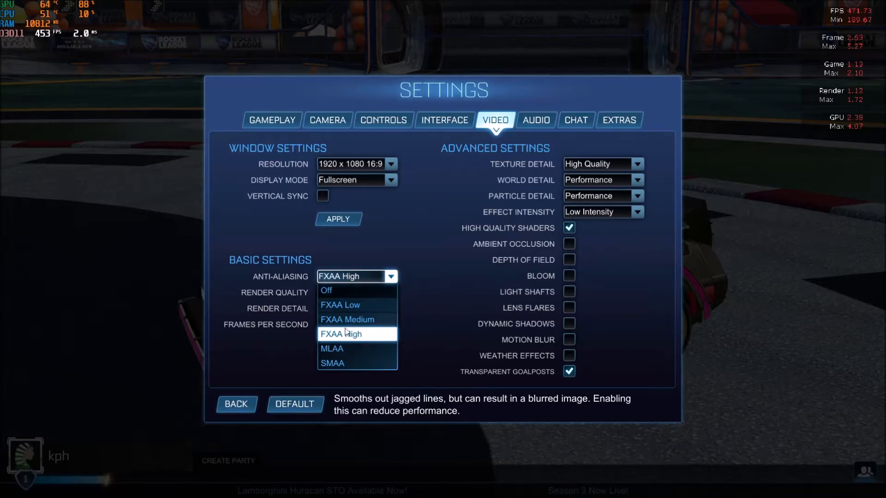
{"action": "mouse_move", "coordinate": [364, 319]}
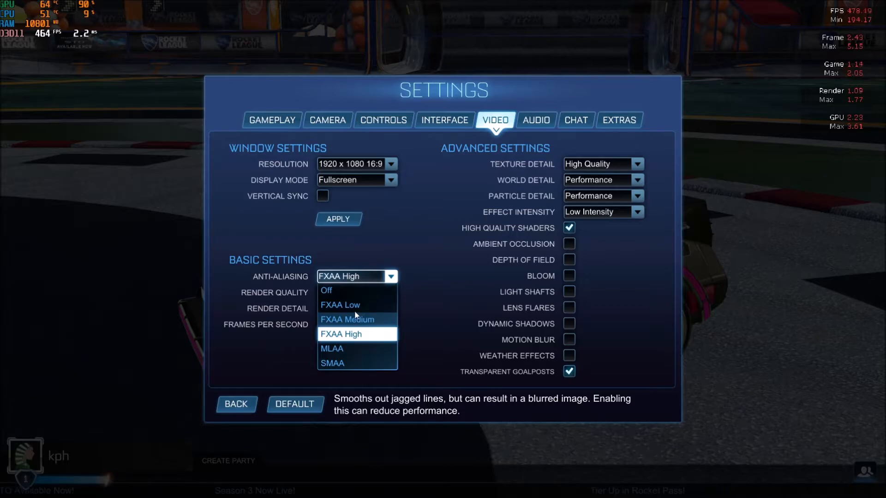
{"action": "mouse_move", "coordinate": [358, 305]}
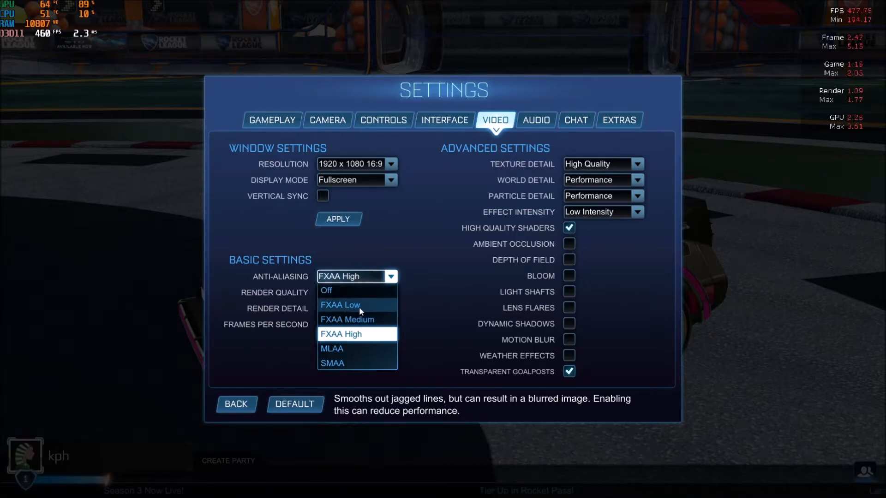
{"action": "mouse_move", "coordinate": [366, 307]}
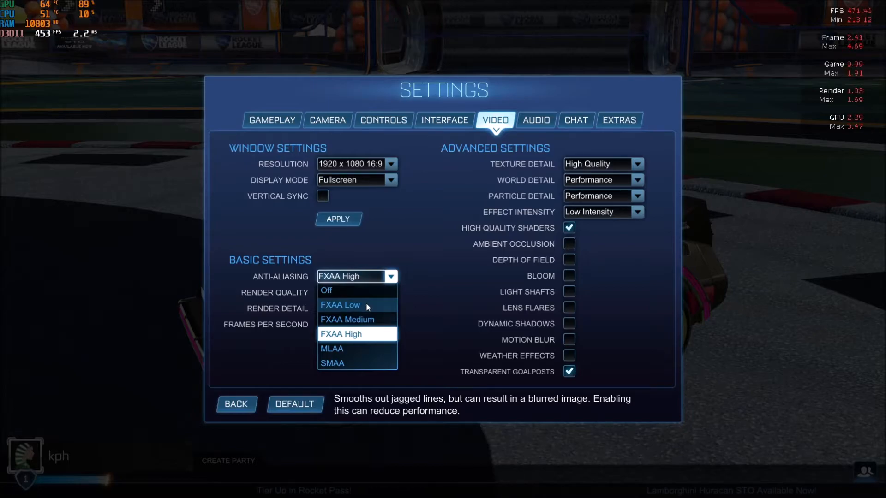
{"action": "mouse_move", "coordinate": [357, 309]}
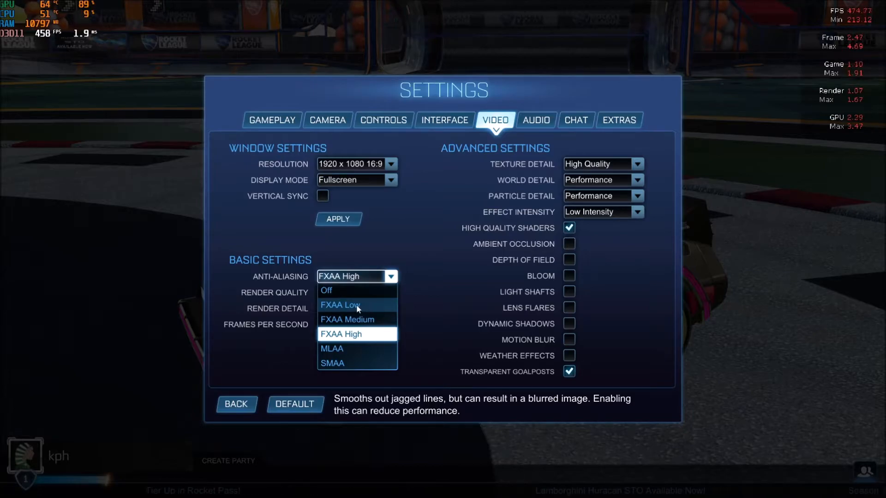
{"action": "mouse_move", "coordinate": [348, 307]}
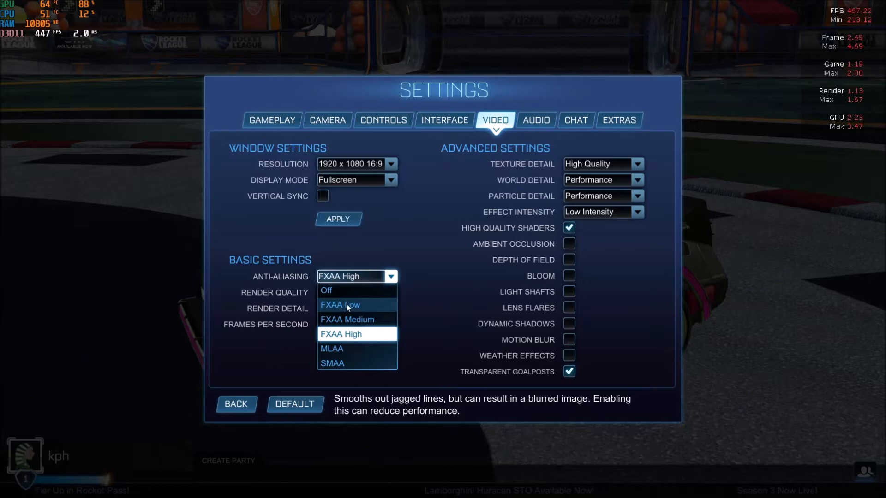
{"action": "mouse_move", "coordinate": [352, 338]}
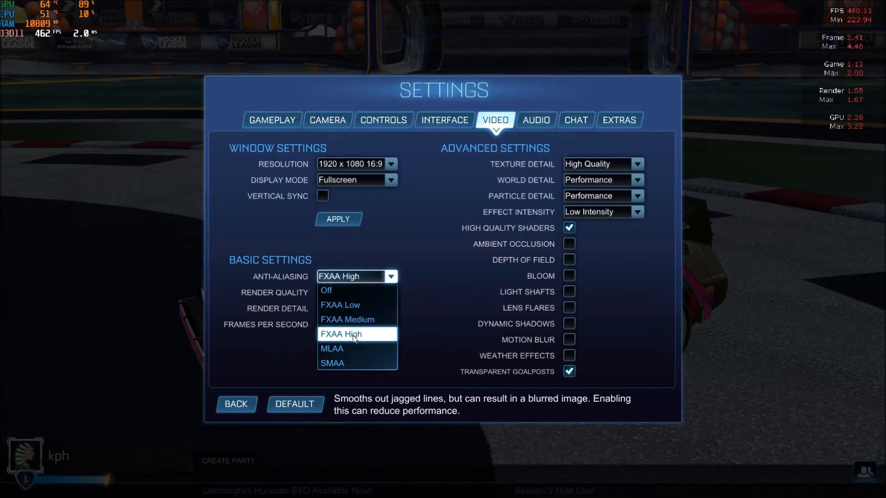
{"action": "mouse_move", "coordinate": [348, 364]}
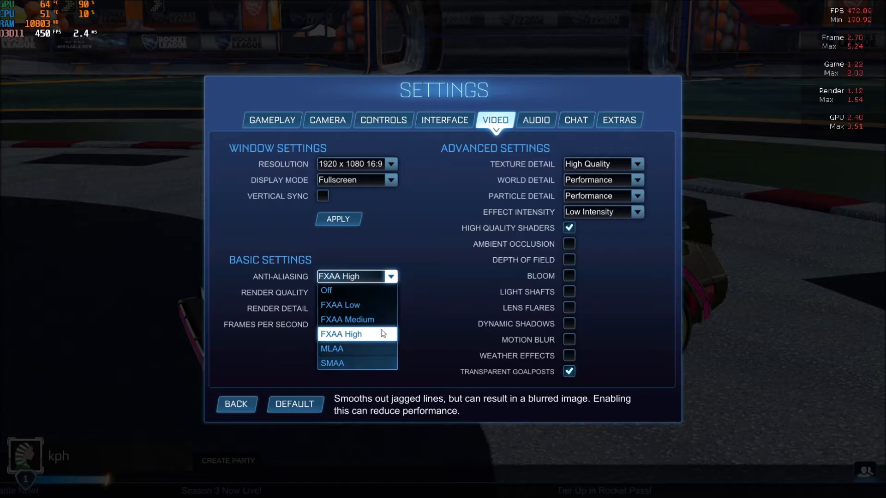
{"action": "mouse_move", "coordinate": [327, 306]}
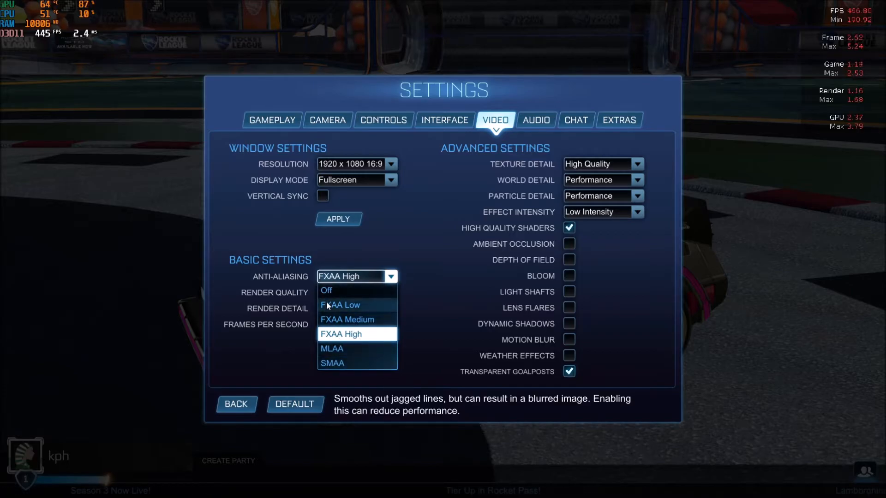
{"action": "left_click", "coordinate": [340, 334]}
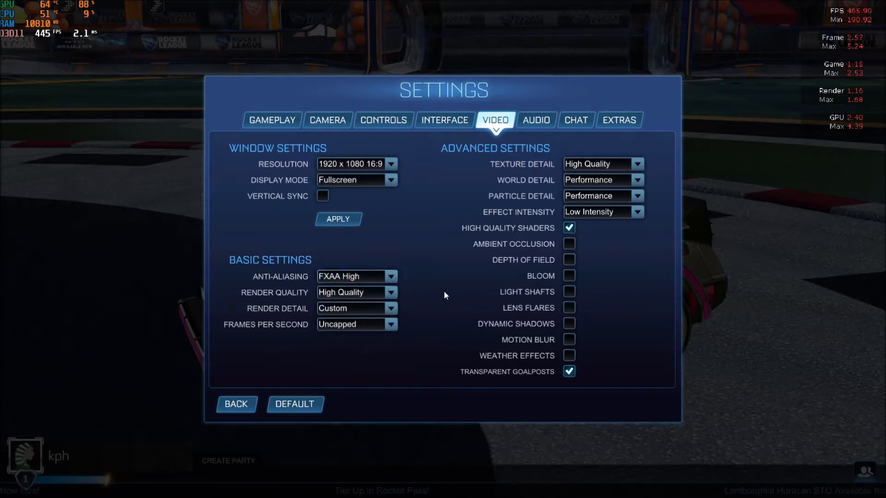
- Keep Render Quality at High Quality and list the Frames Per Second options
{"action": "left_click", "coordinate": [389, 292]}
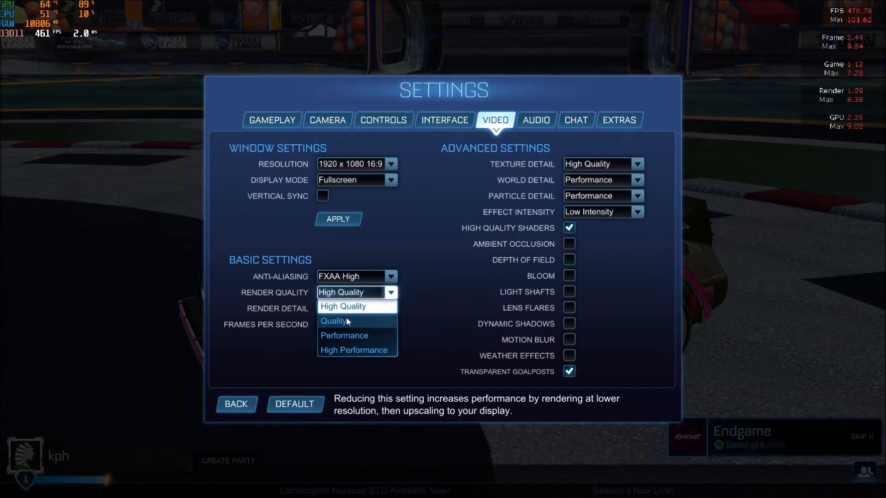
{"action": "mouse_move", "coordinate": [356, 351]}
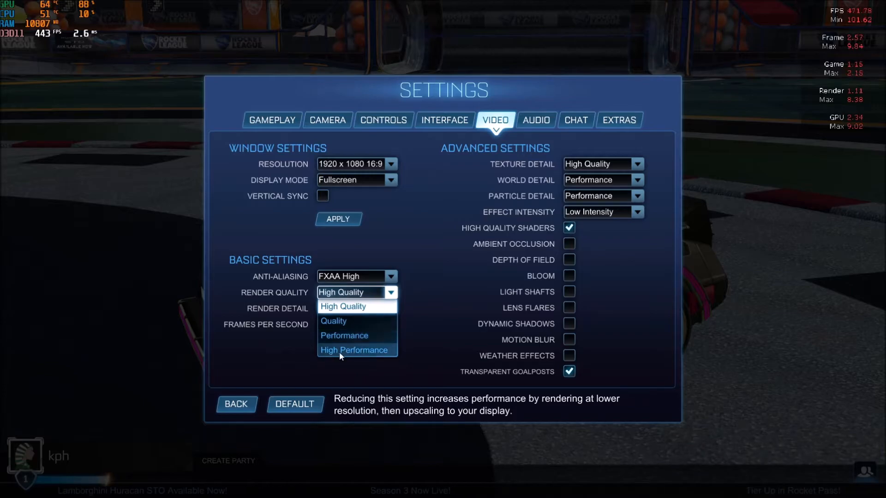
{"action": "left_click", "coordinate": [342, 307]}
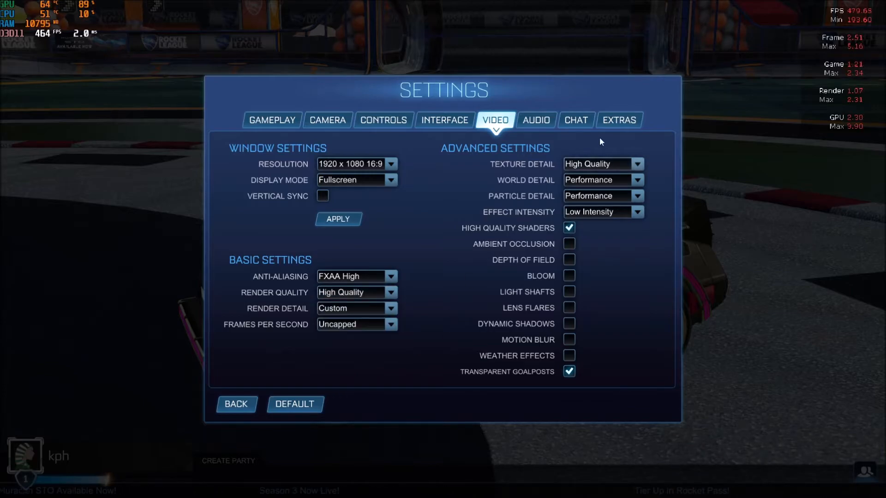
{"action": "mouse_move", "coordinate": [442, 324]}
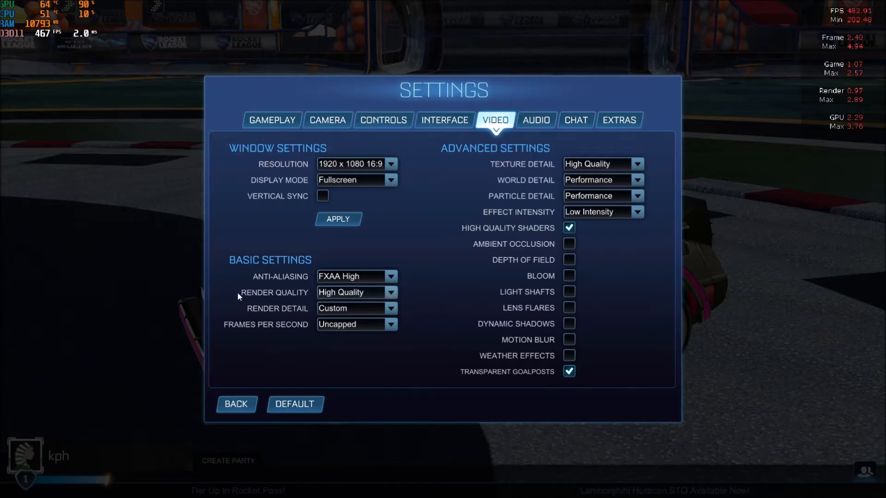
{"action": "mouse_move", "coordinate": [223, 304]}
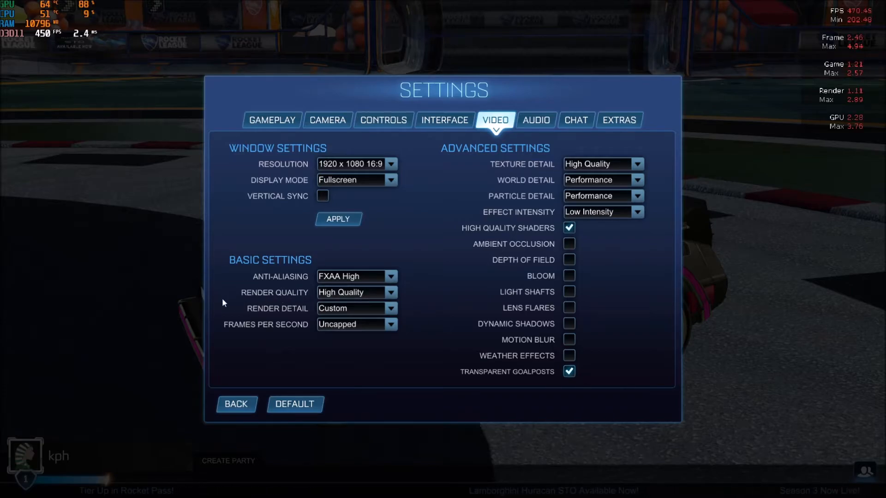
{"action": "mouse_move", "coordinate": [356, 292]}
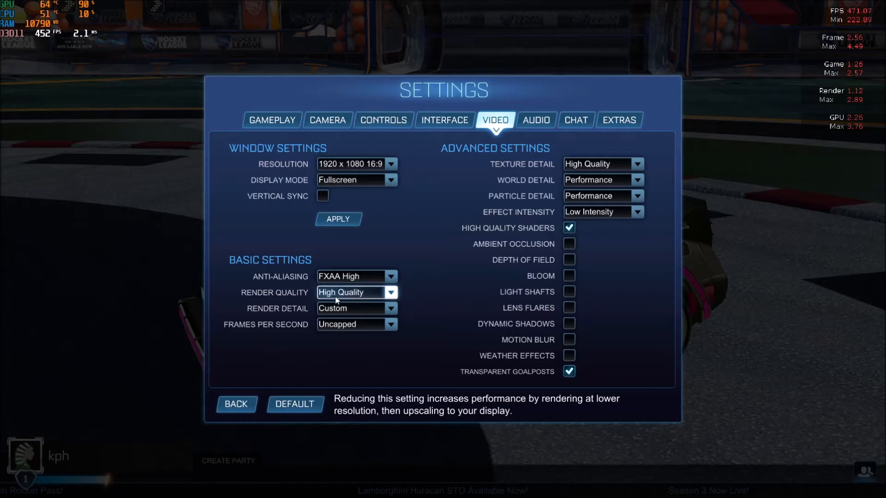
{"action": "mouse_move", "coordinate": [426, 307]}
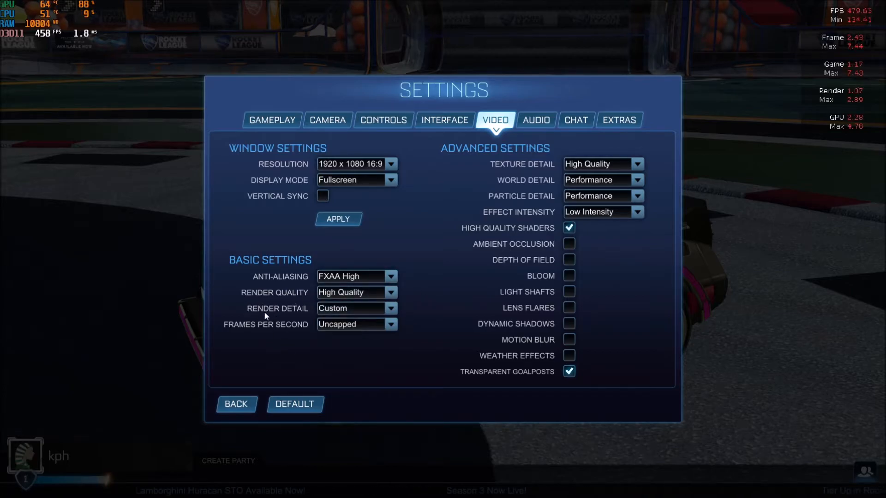
{"action": "mouse_move", "coordinate": [257, 337]}
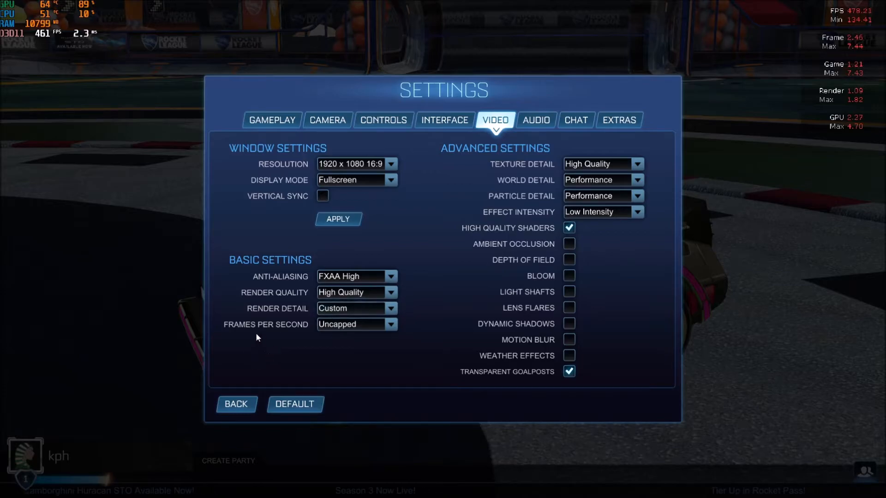
{"action": "left_click", "coordinate": [390, 323]}
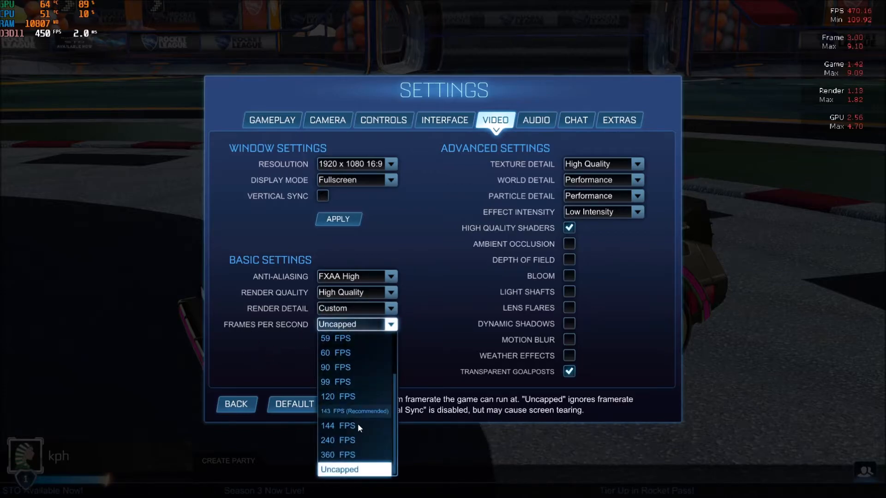
- Keep Frames Per Second at Uncapped
{"action": "left_click", "coordinate": [339, 470]}
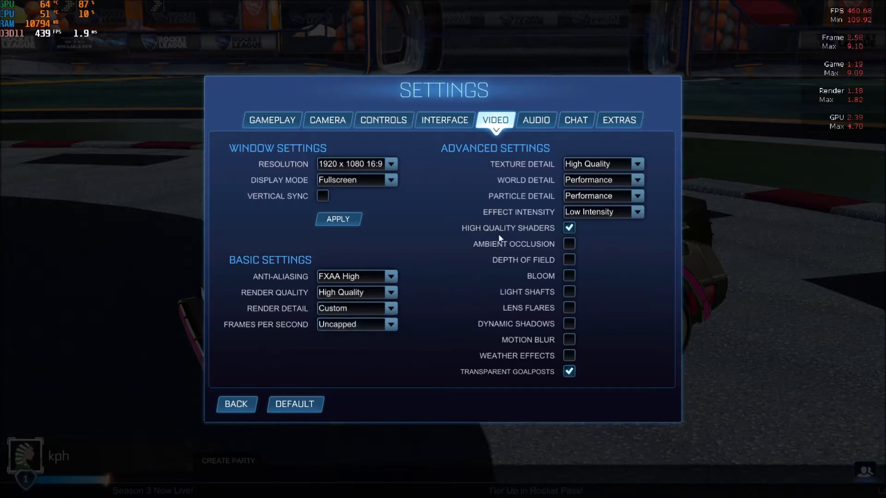
{"action": "mouse_move", "coordinate": [484, 241]}
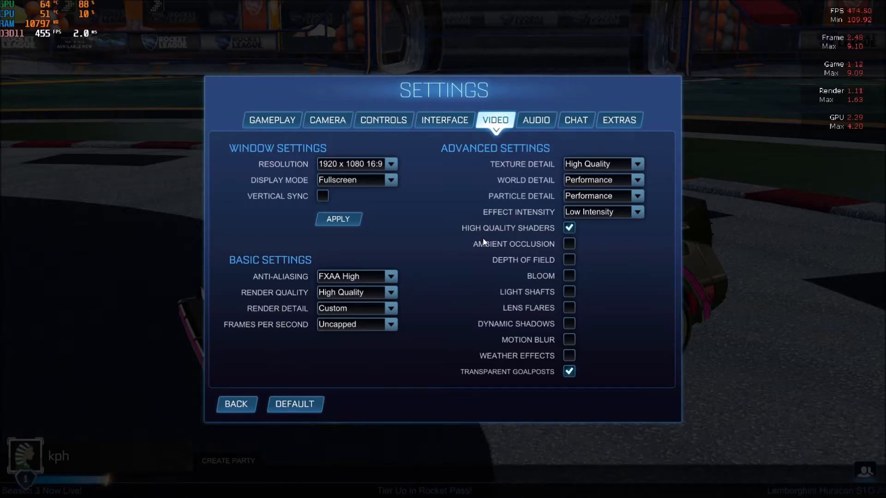
{"action": "mouse_move", "coordinate": [535, 178]}
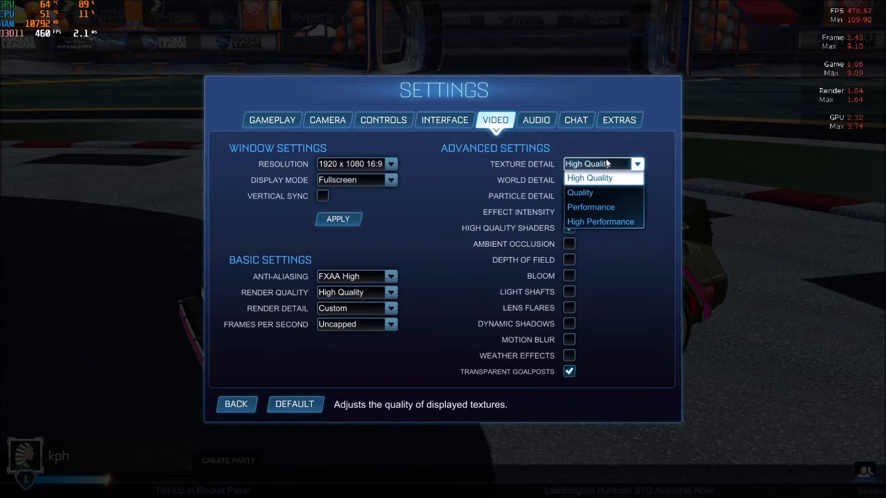
{"action": "mouse_move", "coordinate": [607, 221]}
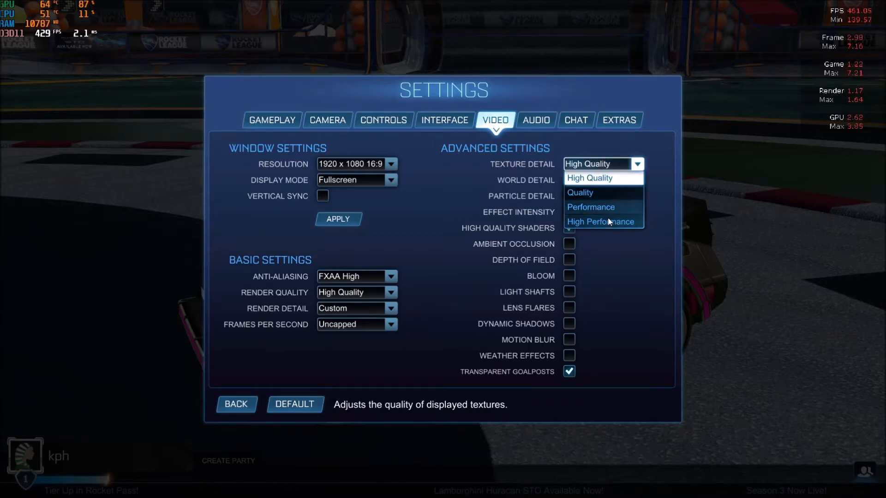
{"action": "mouse_move", "coordinate": [603, 178]}
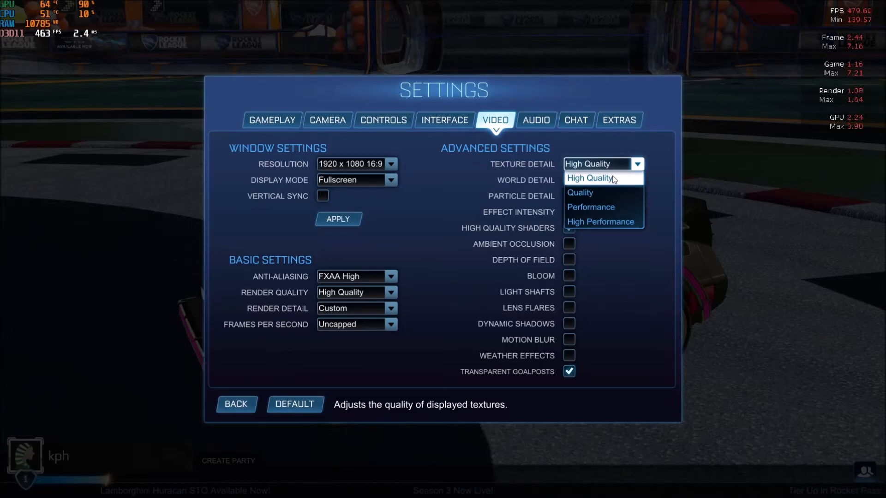
{"action": "mouse_move", "coordinate": [580, 193]}
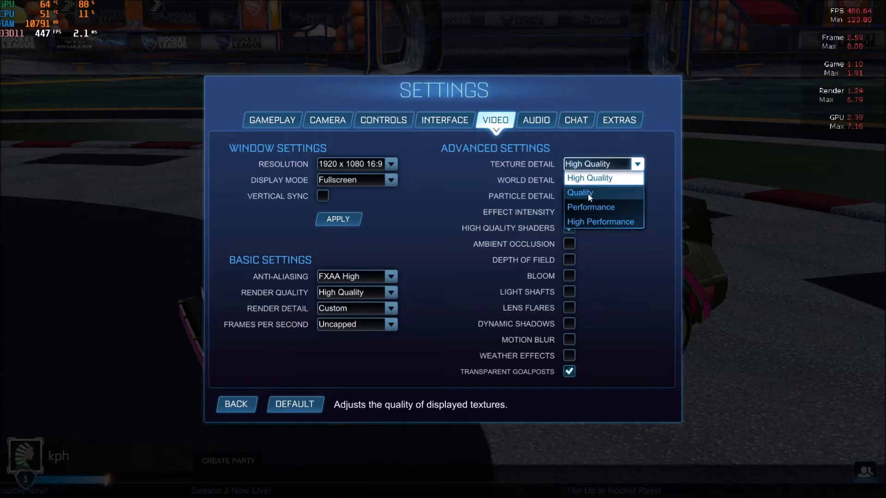
{"action": "mouse_move", "coordinate": [590, 208]}
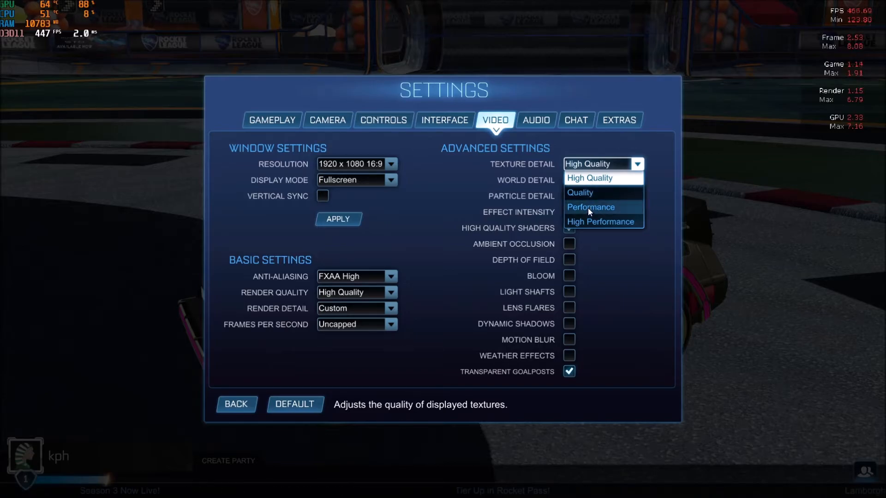
- Keep Texture Detail at High Quality
{"action": "left_click", "coordinate": [589, 207]}
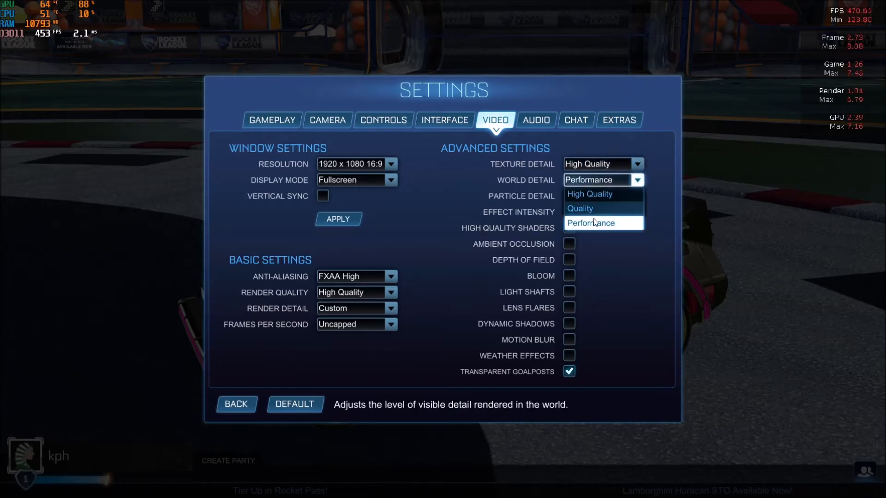
- Keep World Detail at Performance and Effect Intensity at Low Intensity
{"action": "left_click", "coordinate": [589, 222]}
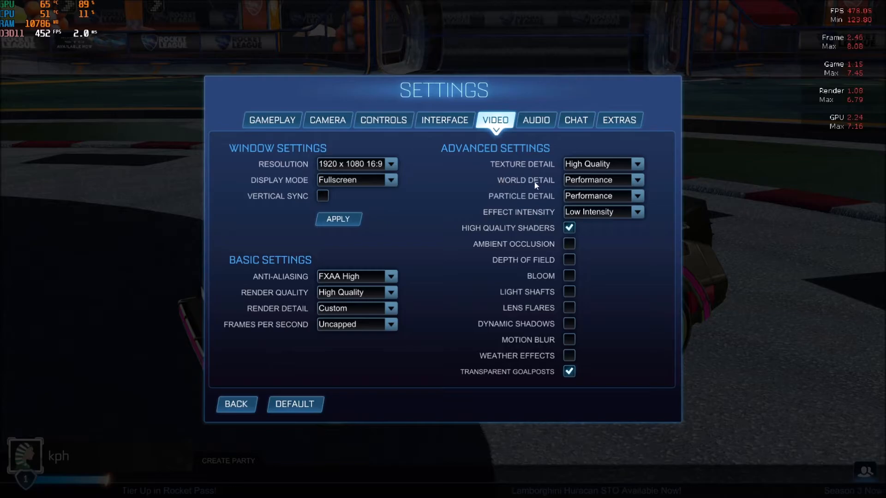
{"action": "mouse_move", "coordinate": [537, 172]}
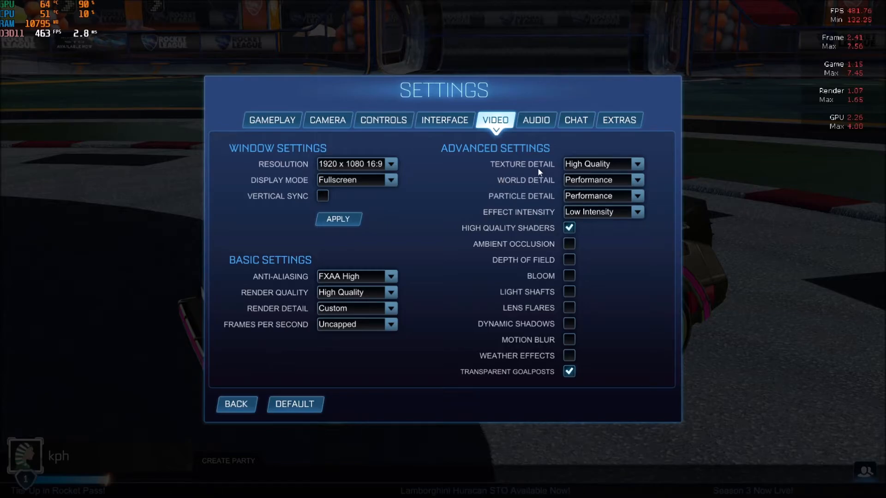
{"action": "mouse_move", "coordinate": [514, 177]}
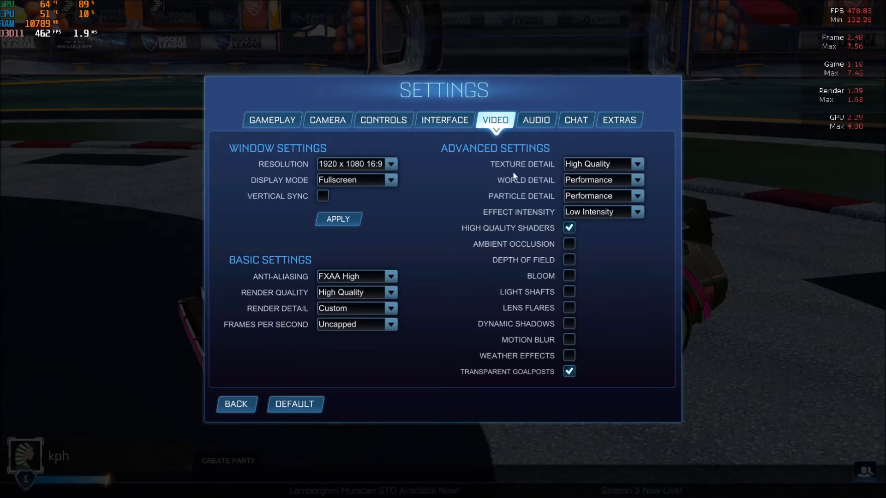
{"action": "left_click", "coordinate": [638, 180]}
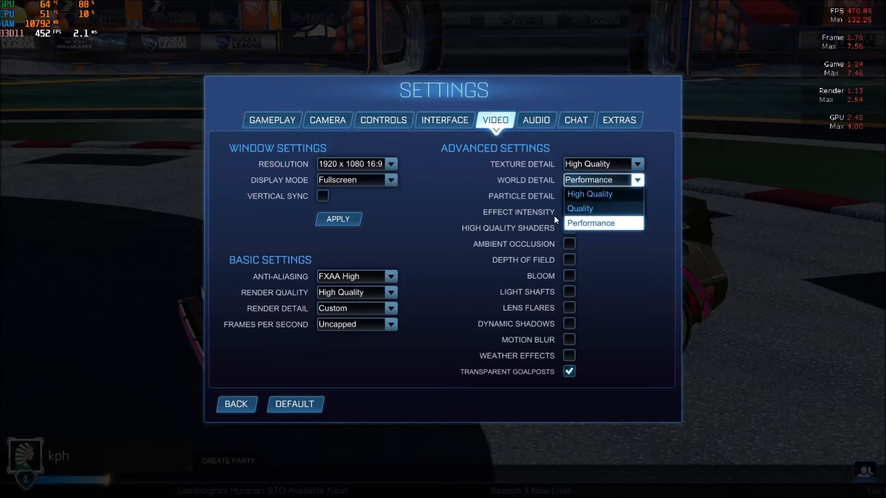
{"action": "left_click", "coordinate": [590, 222]}
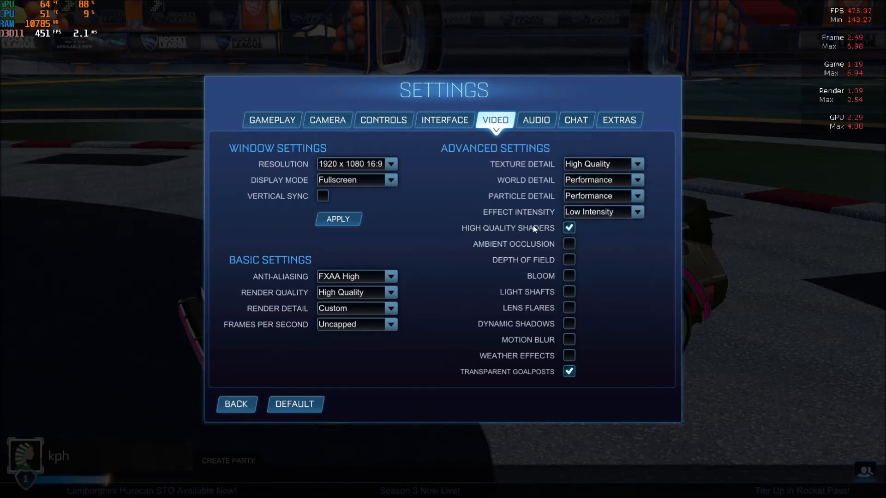
{"action": "mouse_move", "coordinate": [601, 195]}
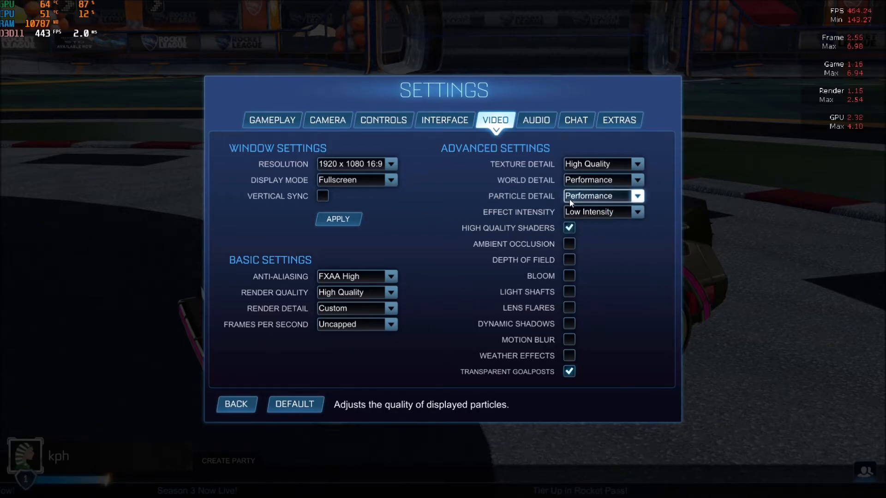
{"action": "mouse_move", "coordinate": [513, 215]}
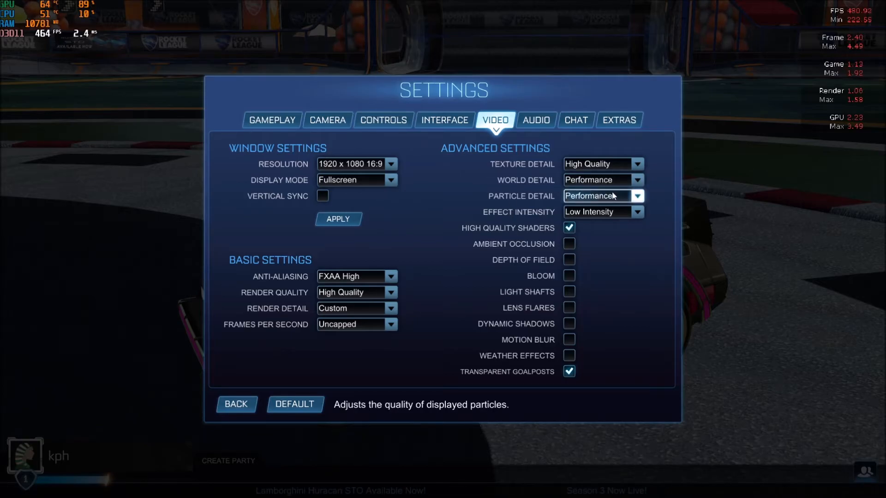
{"action": "left_click", "coordinate": [598, 213]}
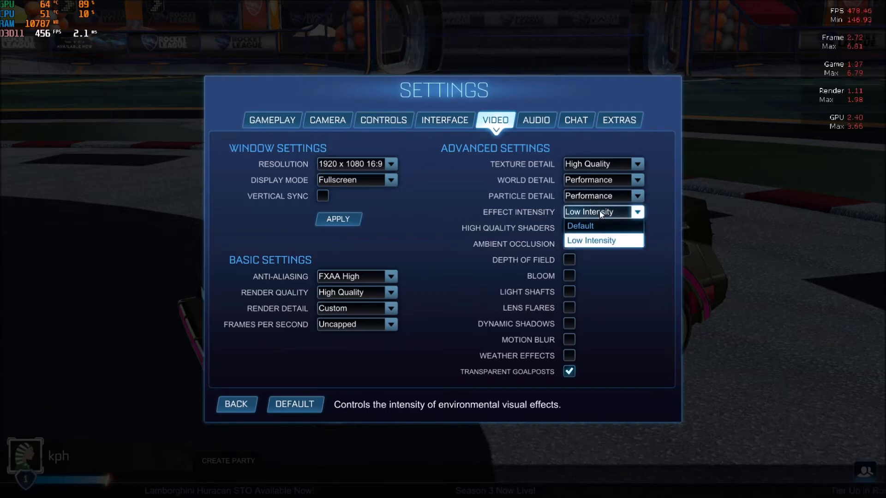
{"action": "left_click", "coordinate": [591, 240]}
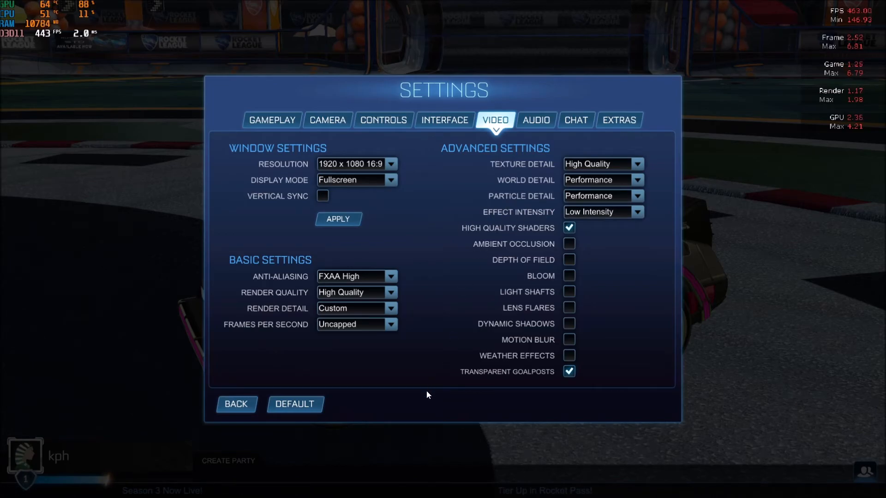
{"action": "mouse_move", "coordinate": [261, 296]}
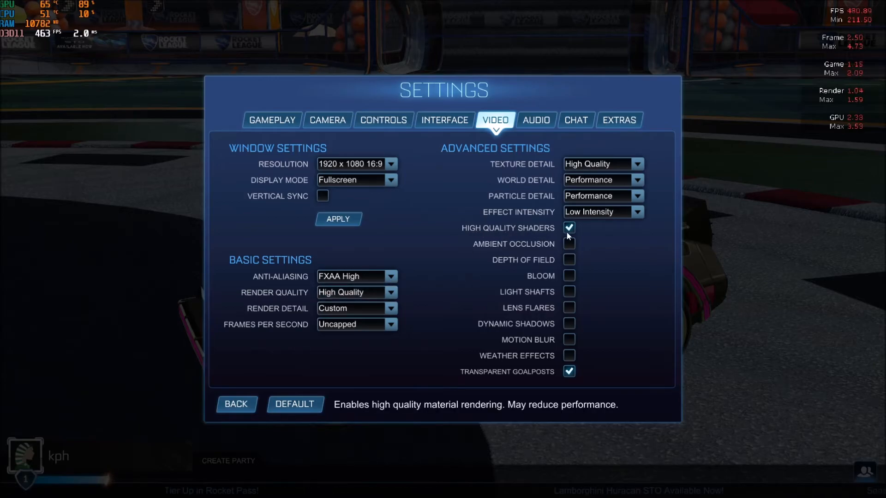
{"action": "mouse_move", "coordinate": [582, 231]}
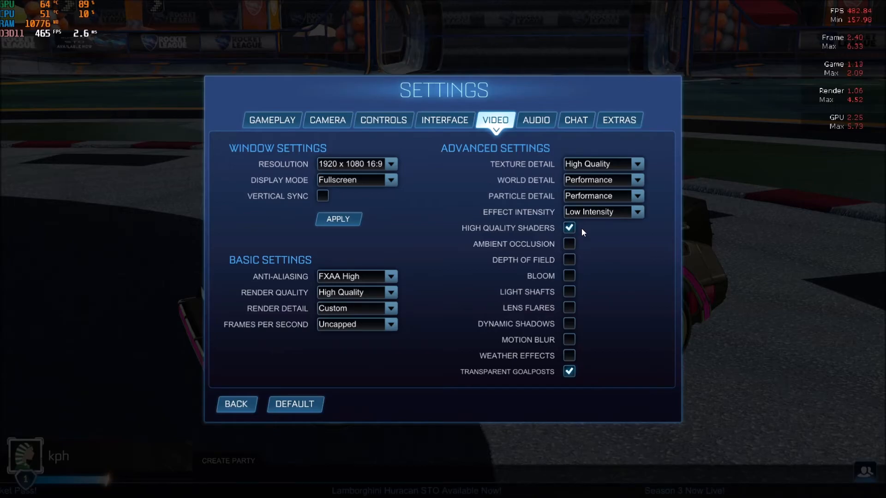
{"action": "mouse_move", "coordinate": [491, 243]}
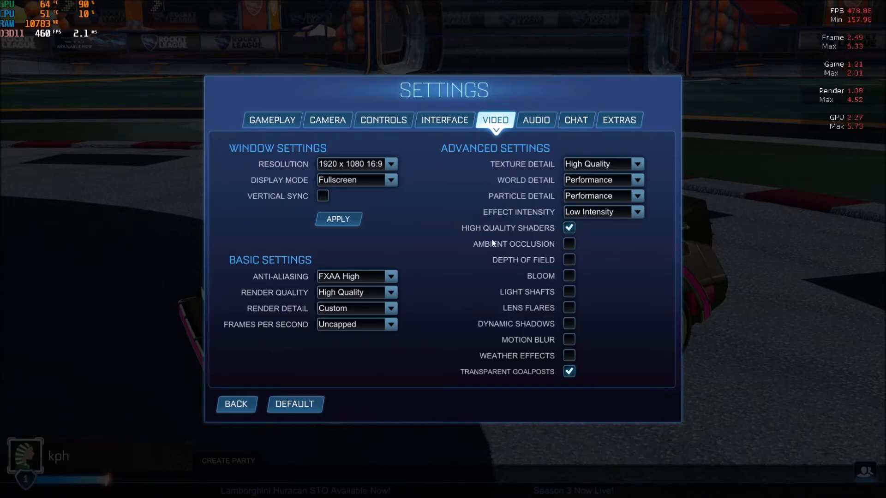
{"action": "mouse_move", "coordinate": [519, 266]}
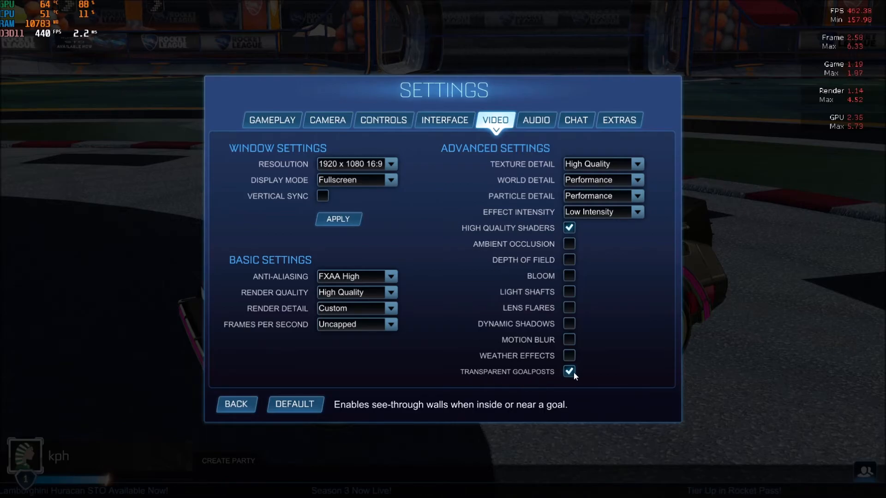
{"action": "mouse_move", "coordinate": [578, 243]}
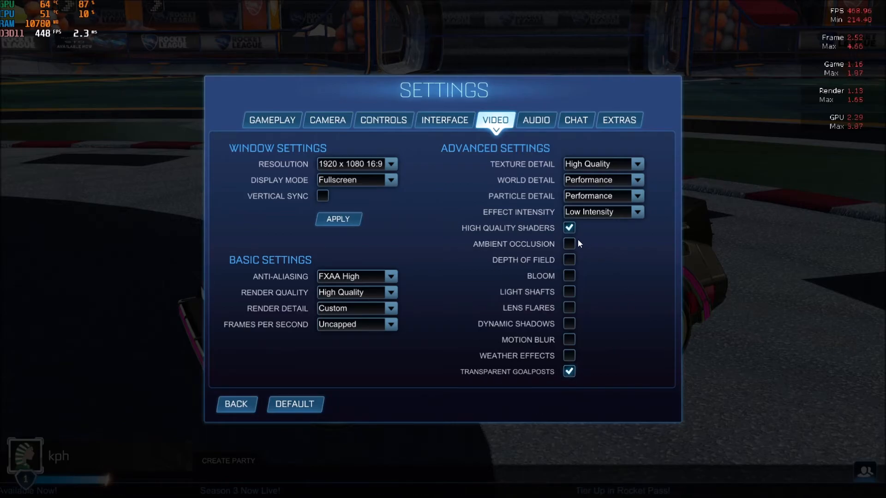
{"action": "mouse_move", "coordinate": [569, 356]}
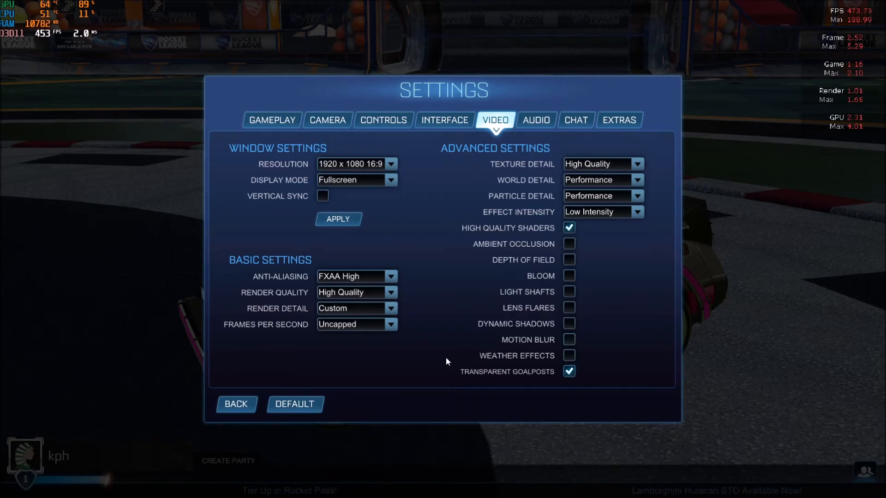
{"action": "mouse_move", "coordinate": [474, 252]}
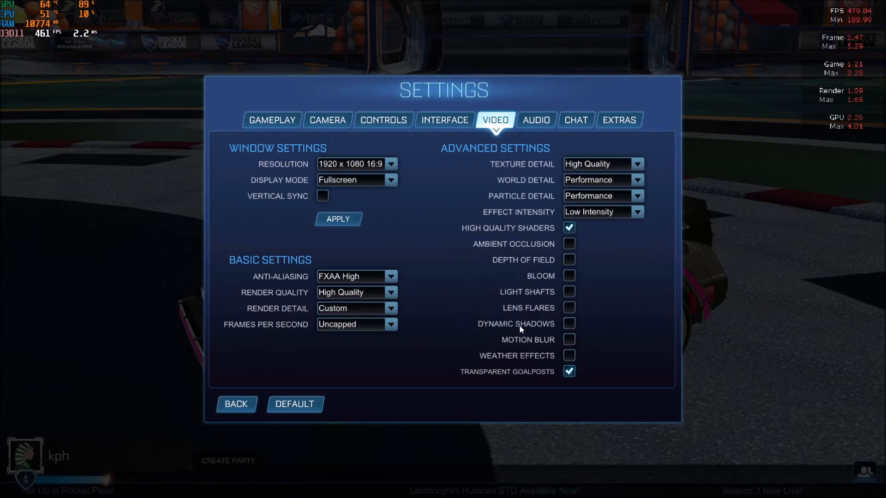
{"action": "mouse_move", "coordinate": [555, 276]}
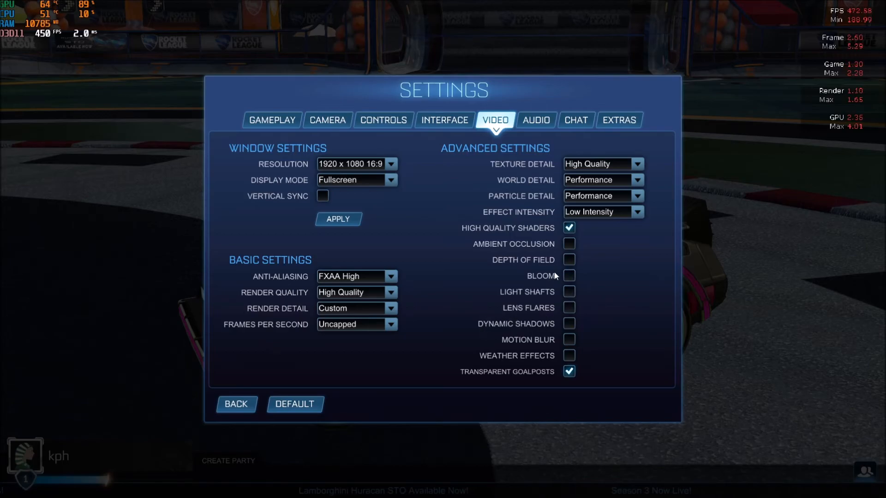
{"action": "mouse_move", "coordinate": [569, 244]}
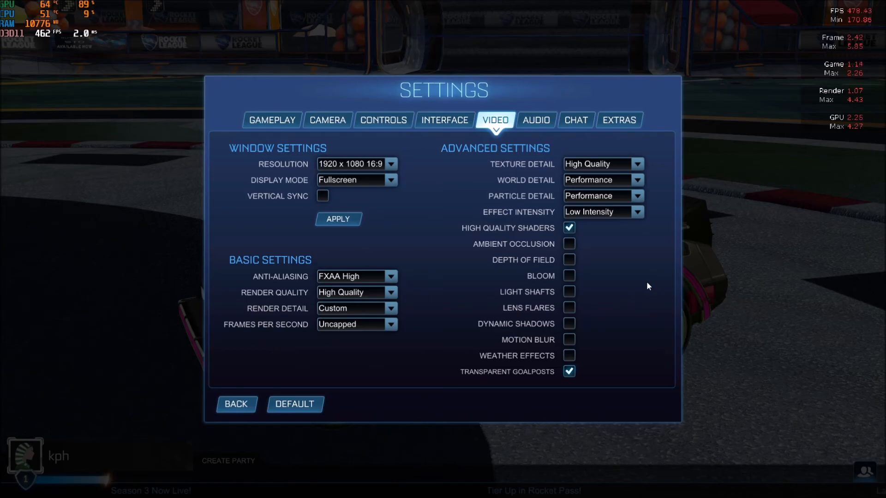
{"action": "mouse_move", "coordinate": [468, 315]}
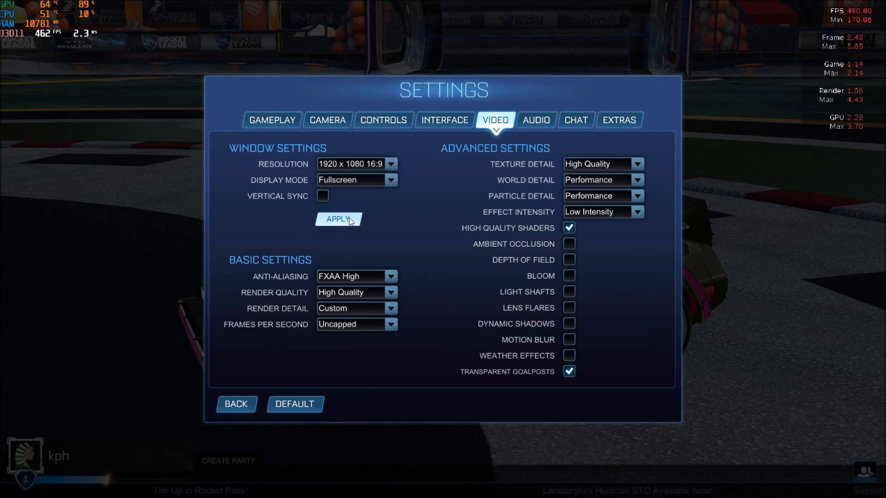
- Apply the tuned video settings and return to the Rocket League main menu
{"action": "left_click", "coordinate": [236, 404]}
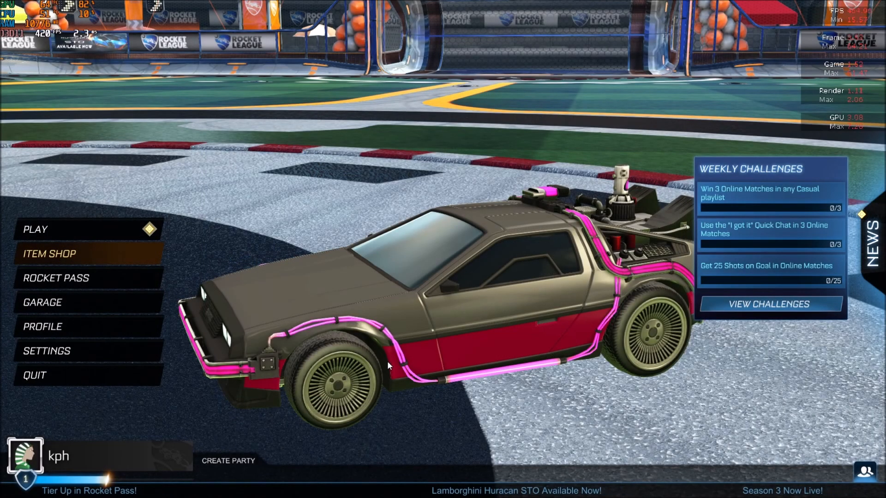